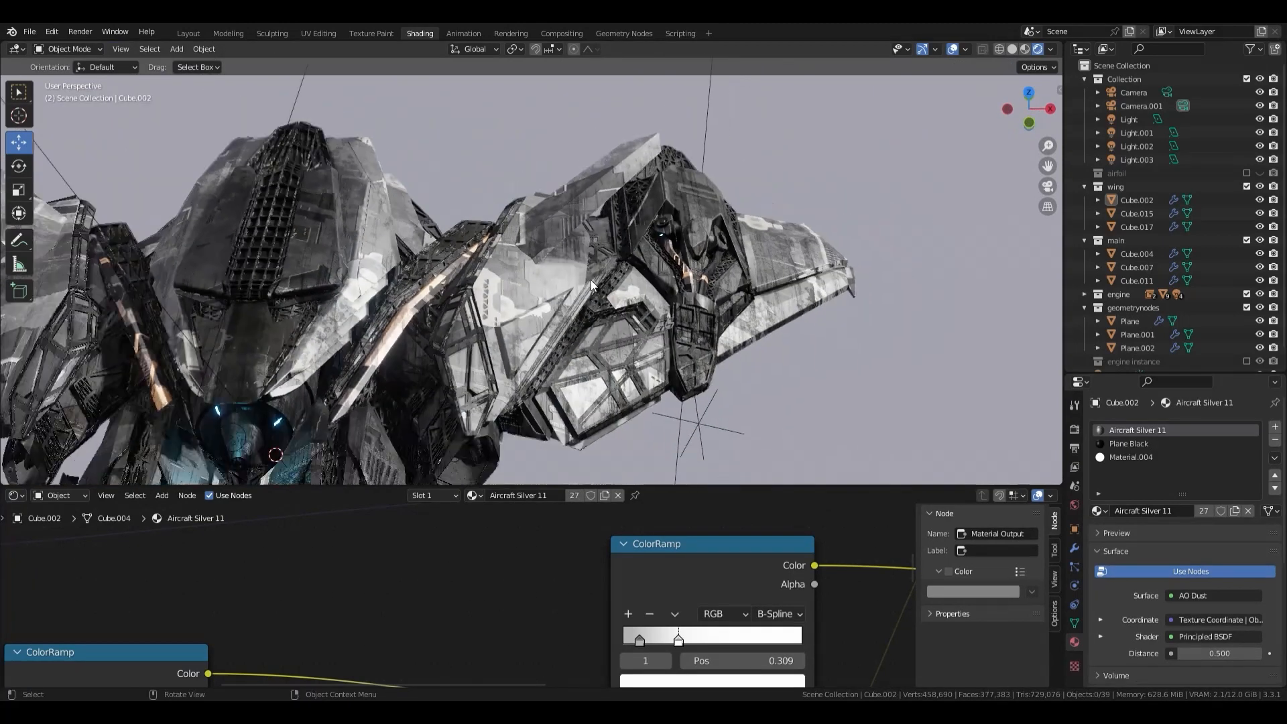
Switch to the Thunder lightning scene in Layout and scrub the timeline to about frame 16.
left_click_drag(591, 287, 653, 347)
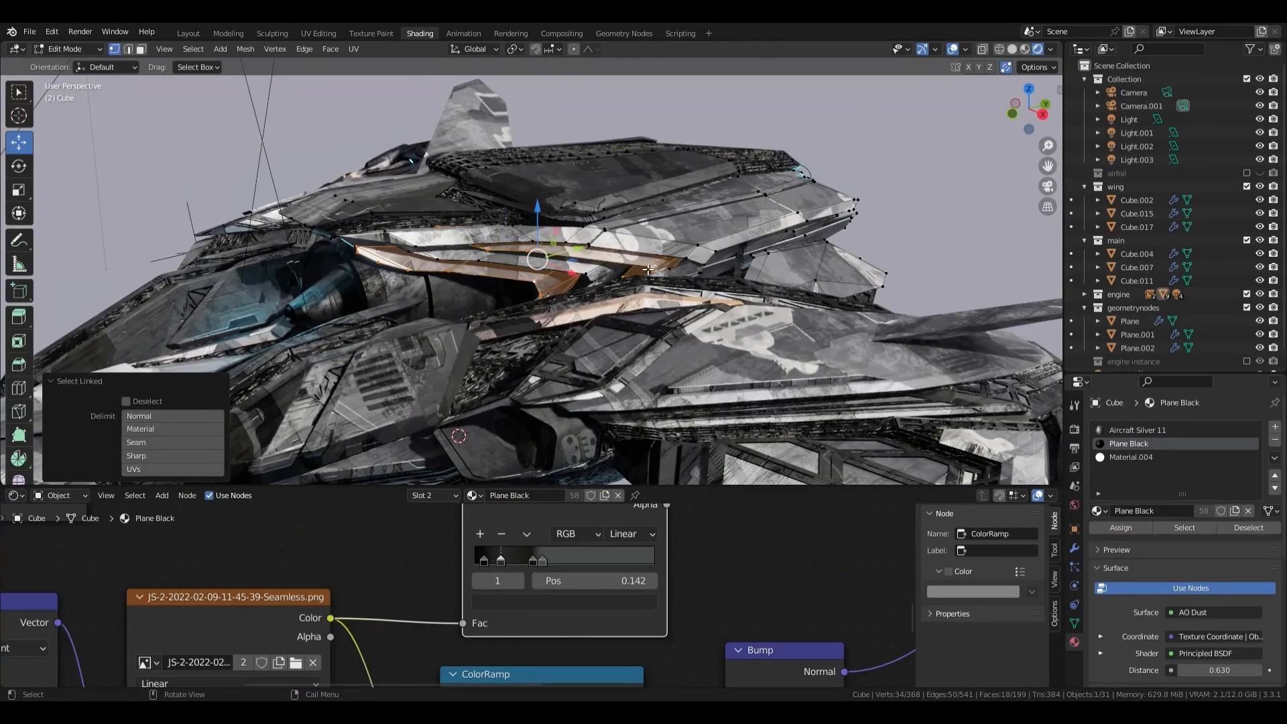
key("Tab")
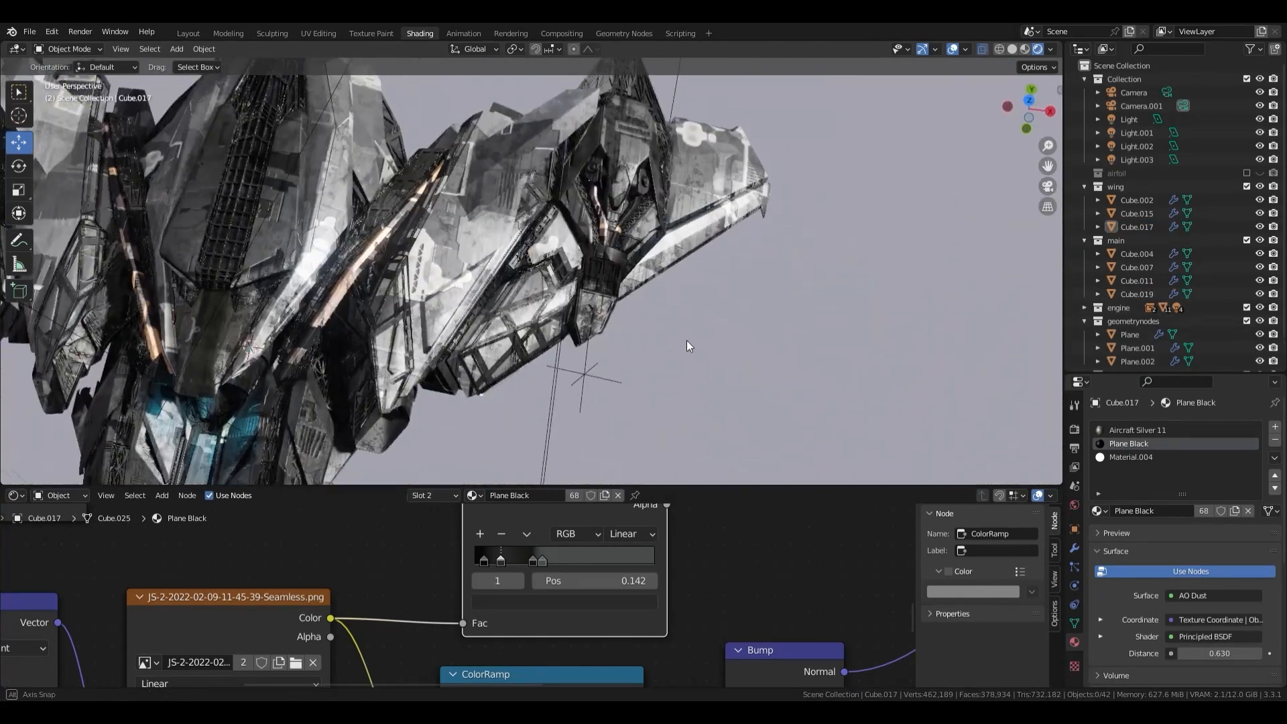
left_click(188, 32)
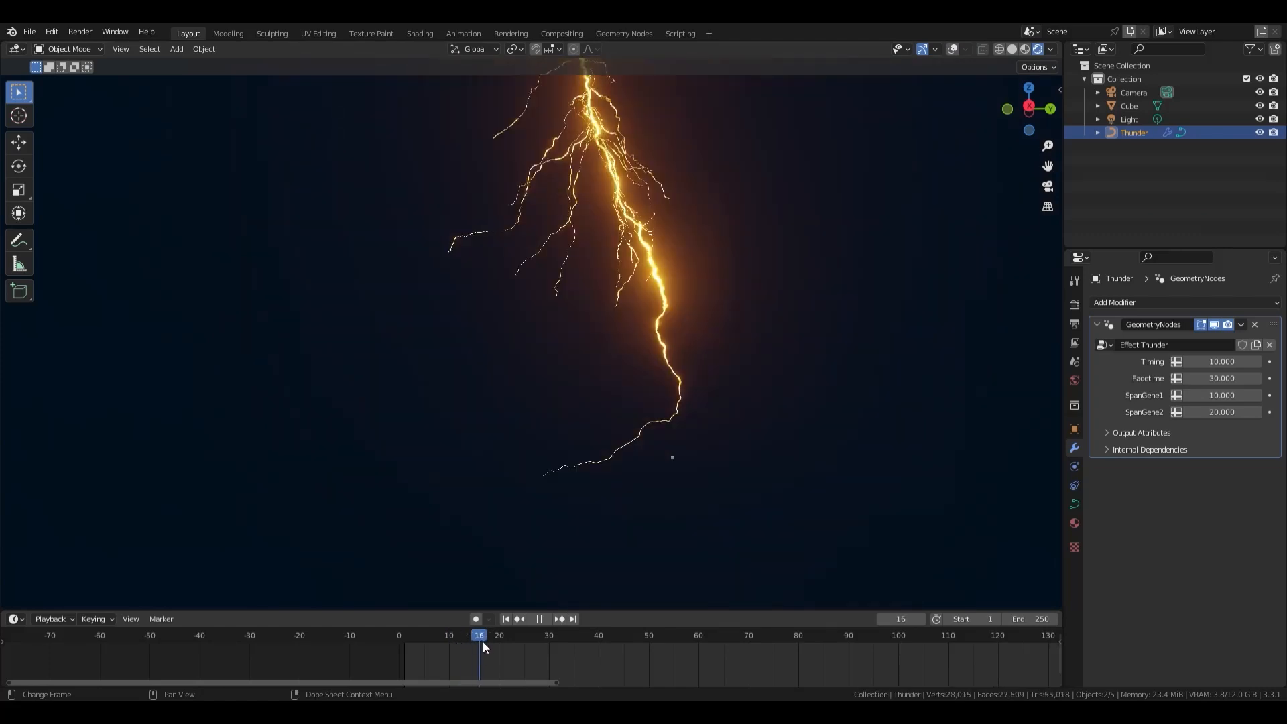
Group the selected aircraft shader nodes into one node group and enter it.
left_click(420, 33)
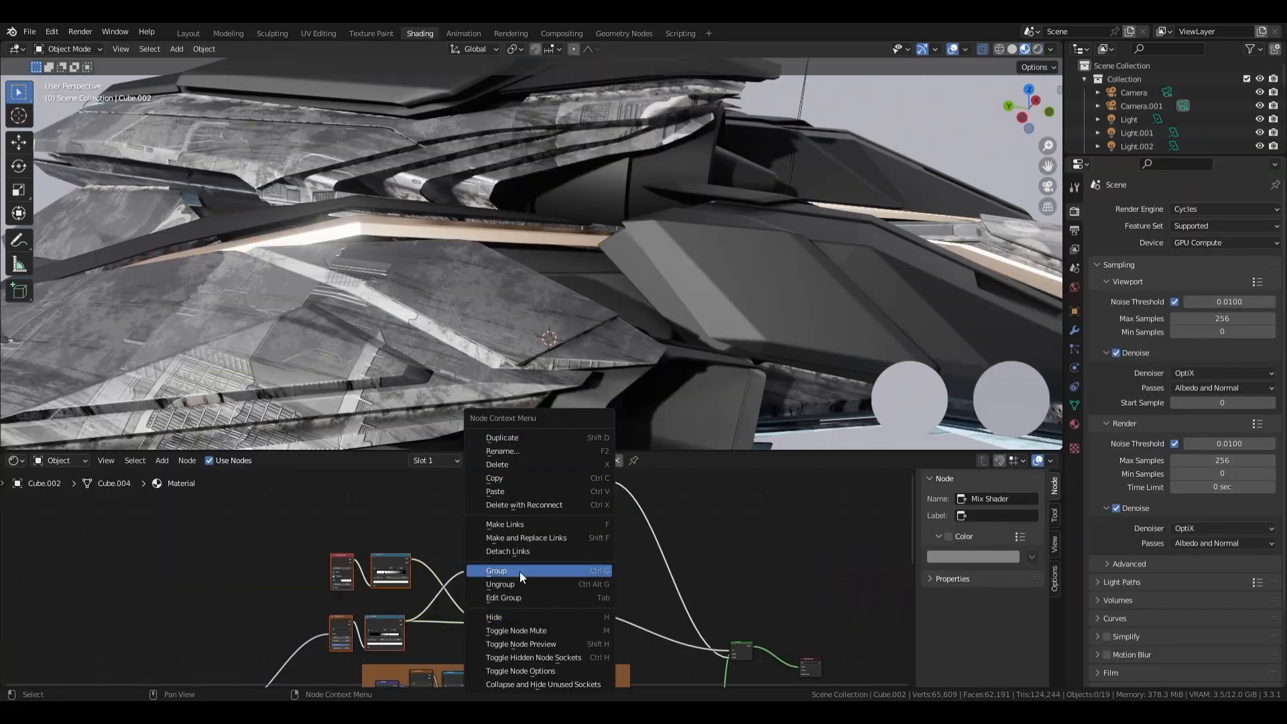
left_click(496, 571)
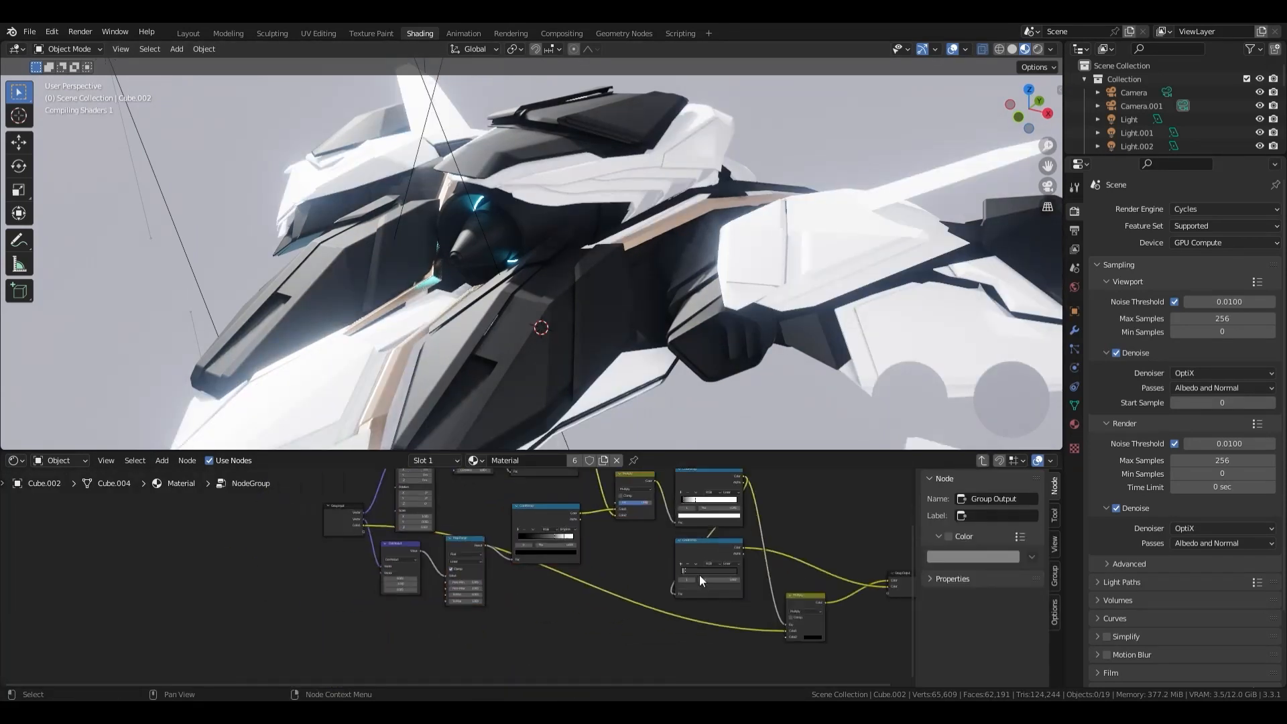
left_click(623, 32)
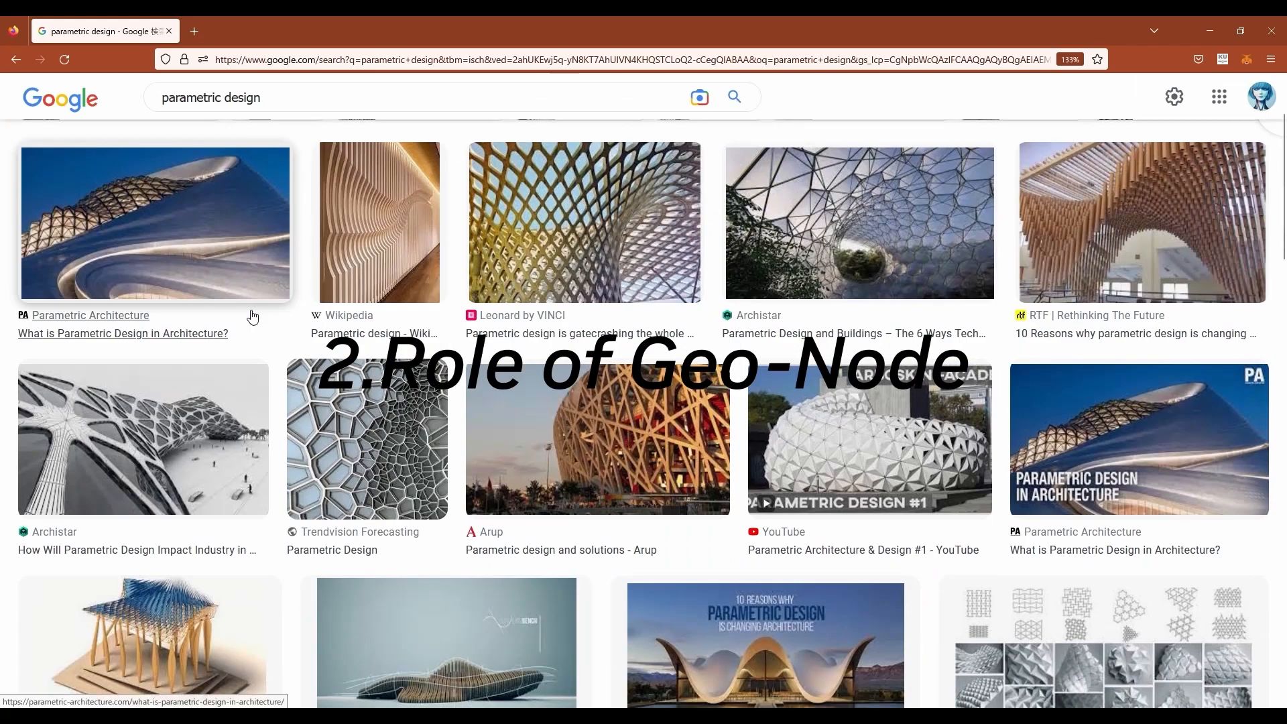
Scroll down the Google Images results for 'parametric design'.
scroll("down", 3)
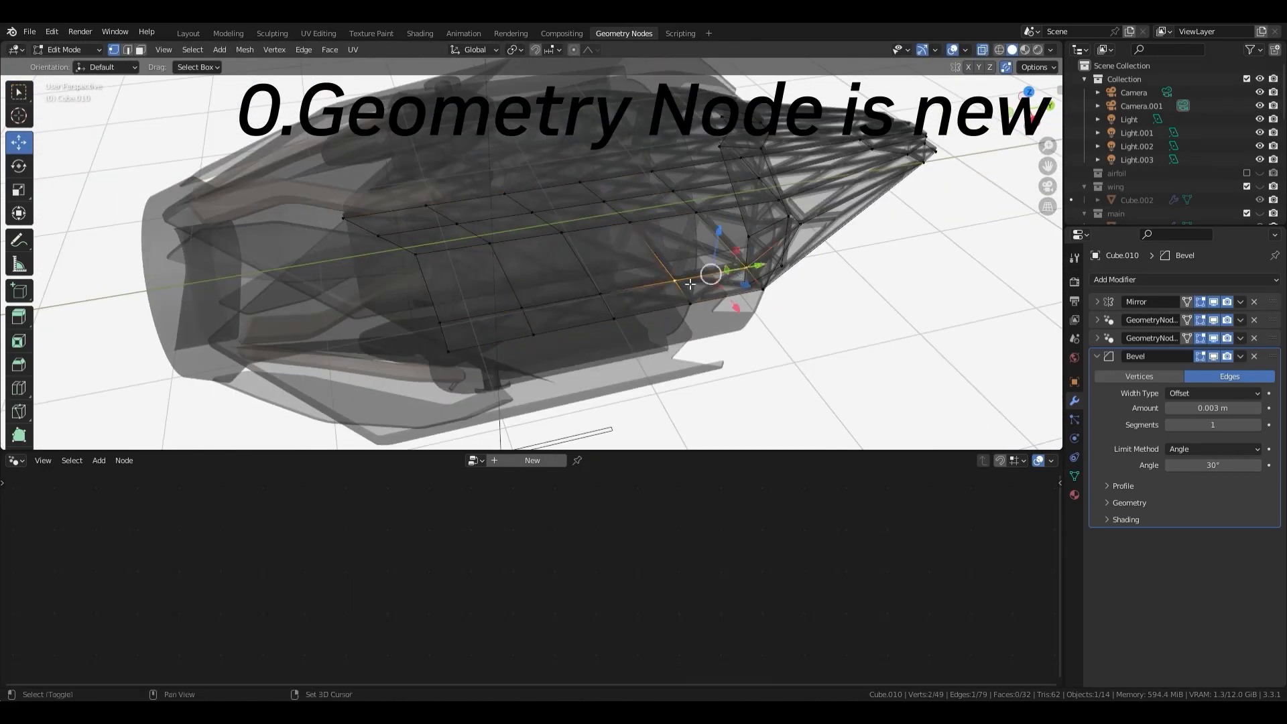
Wire Split Edges, Extrude, Scale Elements, Delete Geometry and Extrude into a hollow square cell frame.
left_click_drag(697, 271, 583, 242)
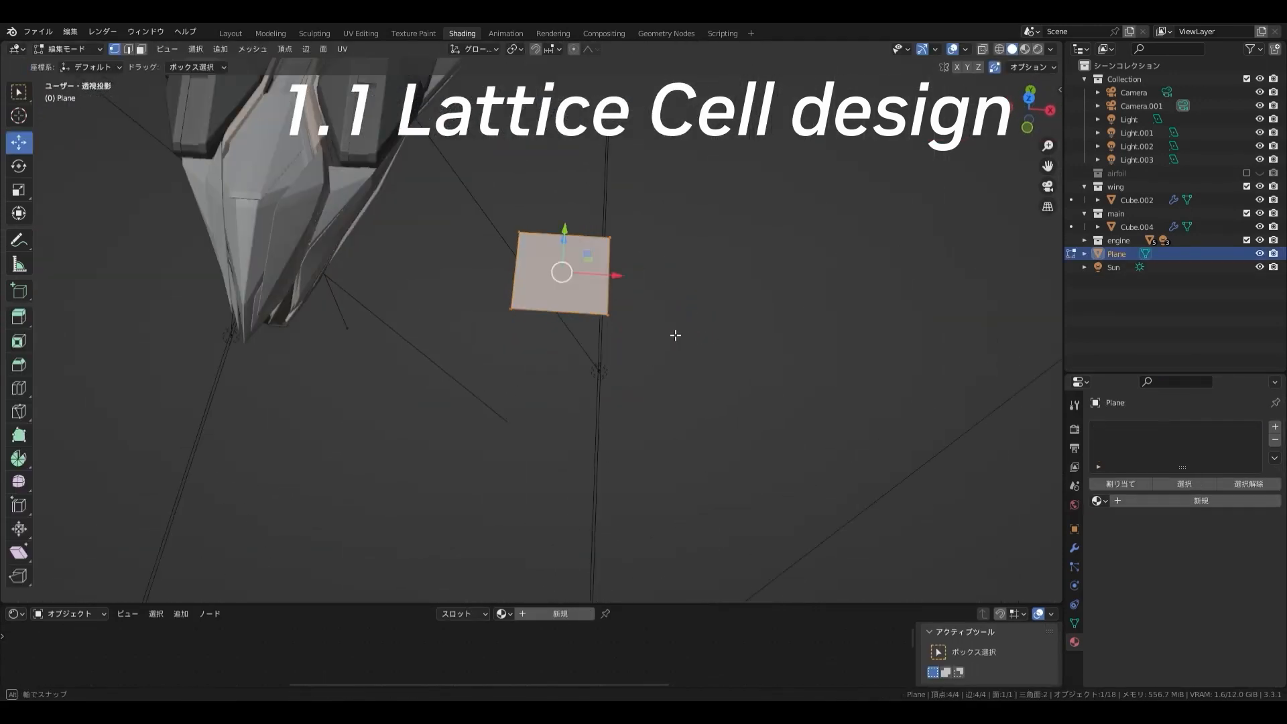
left_click(666, 33)
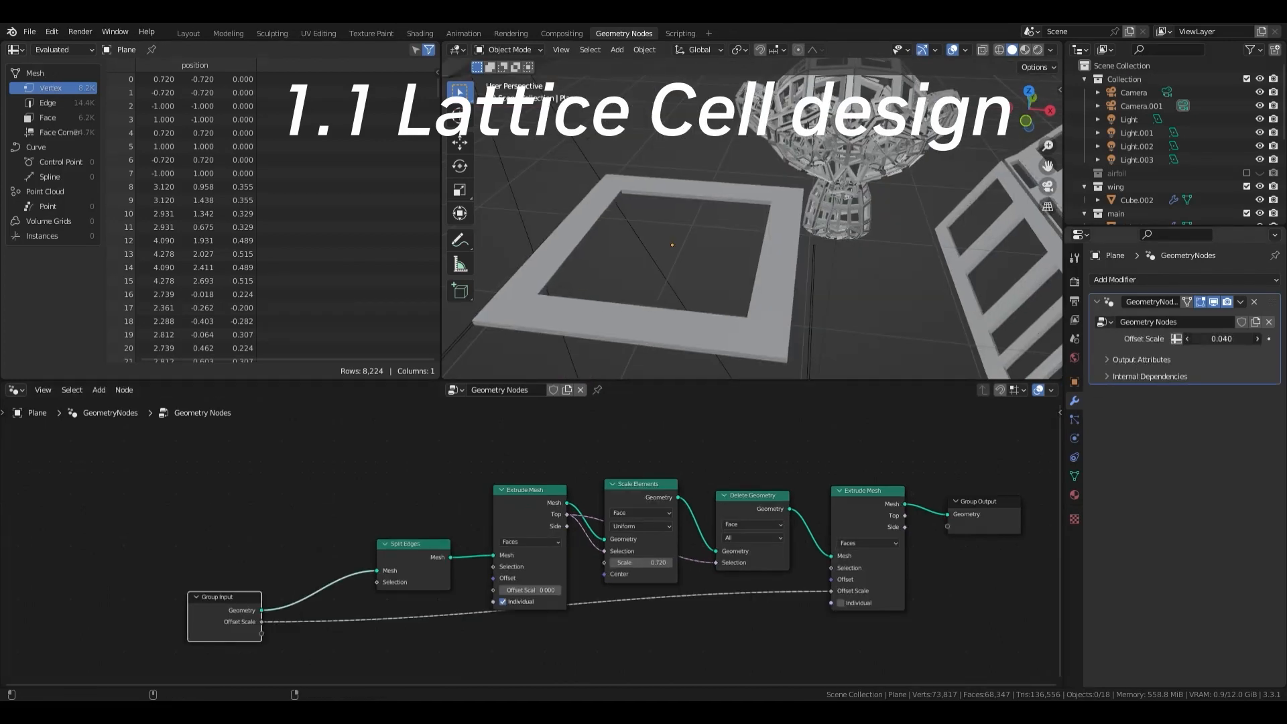
left_click_drag(1219, 337, 1237, 338)
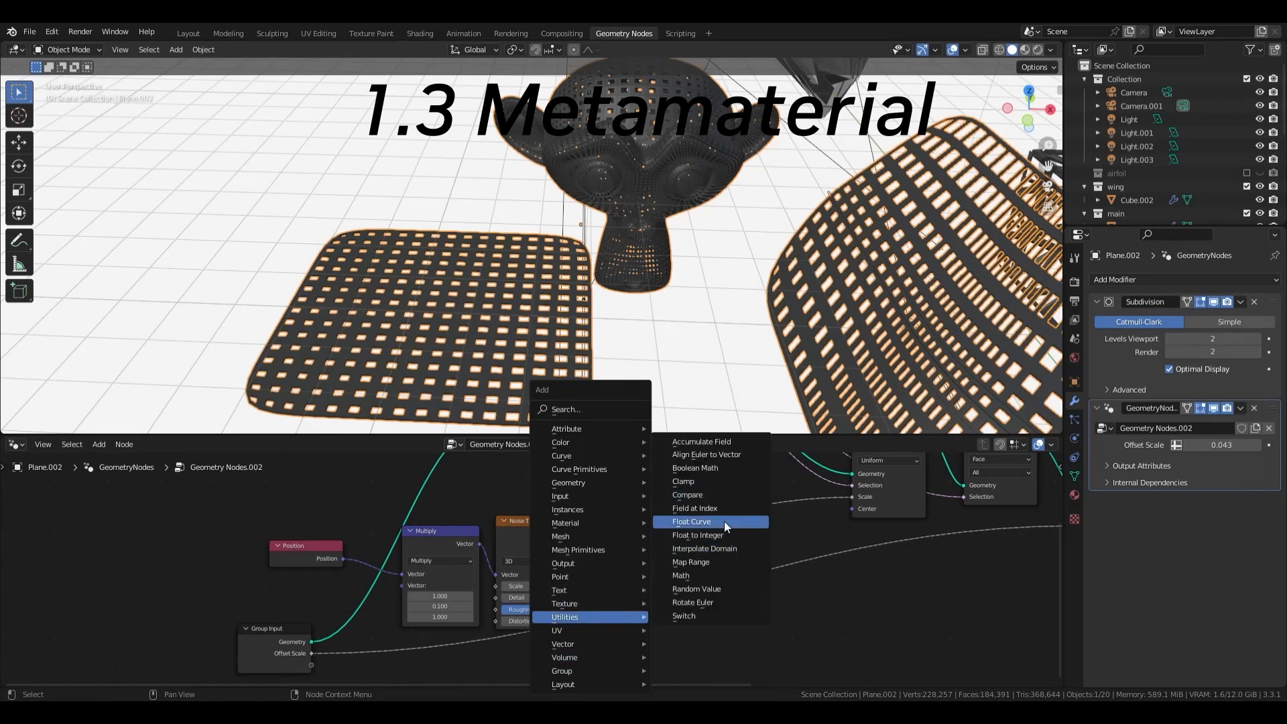
Add a Float Curve between the Noise Texture and the Scale Elements scale input.
left_click(691, 521)
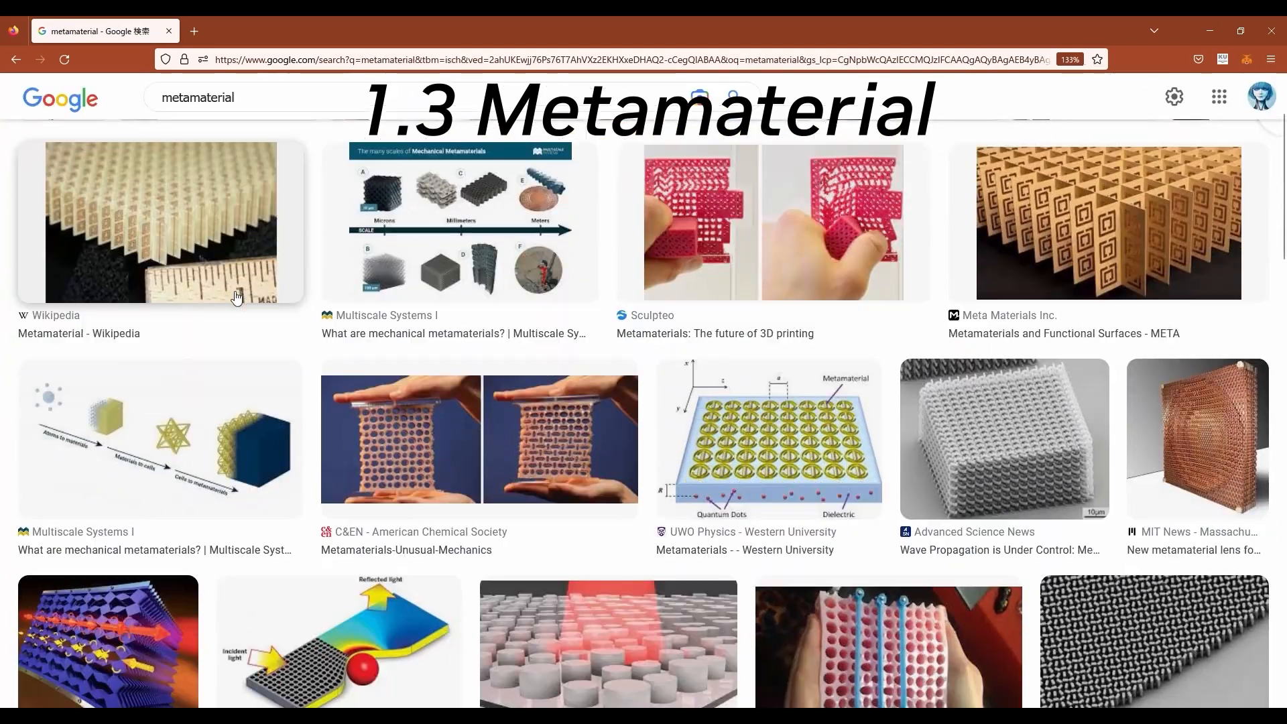
scroll("down", 3)
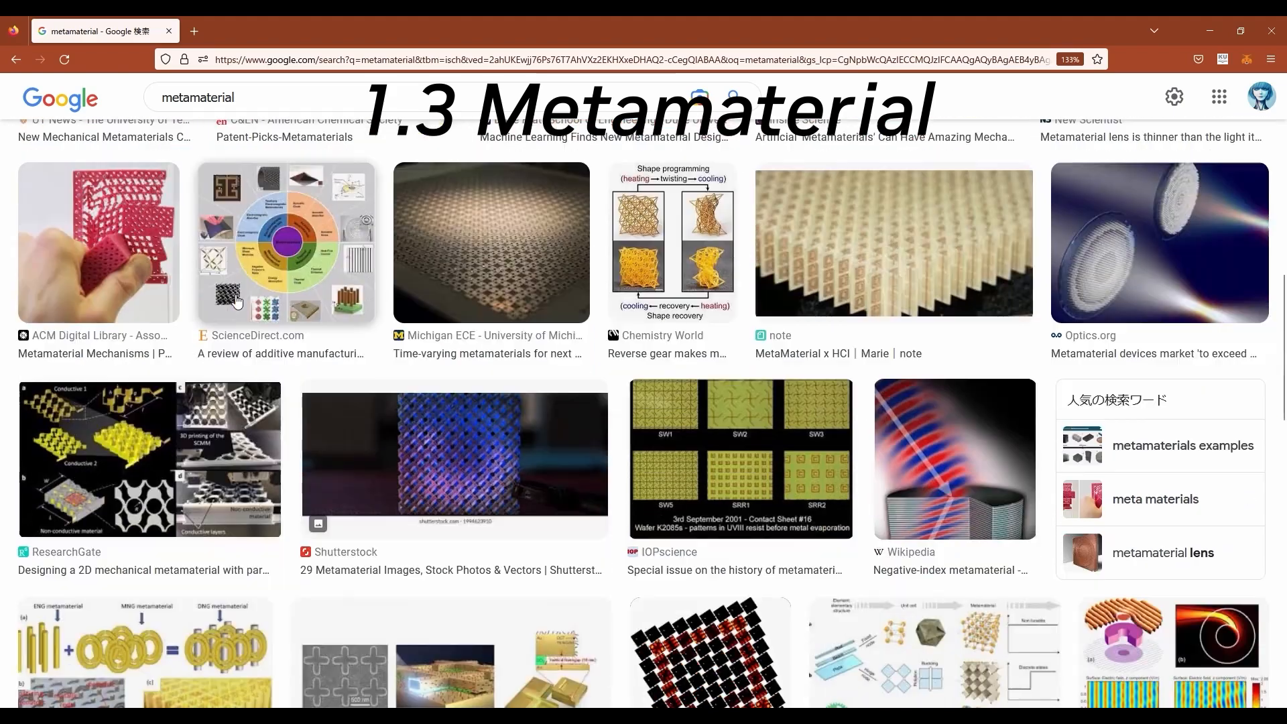
scroll("down", 3)
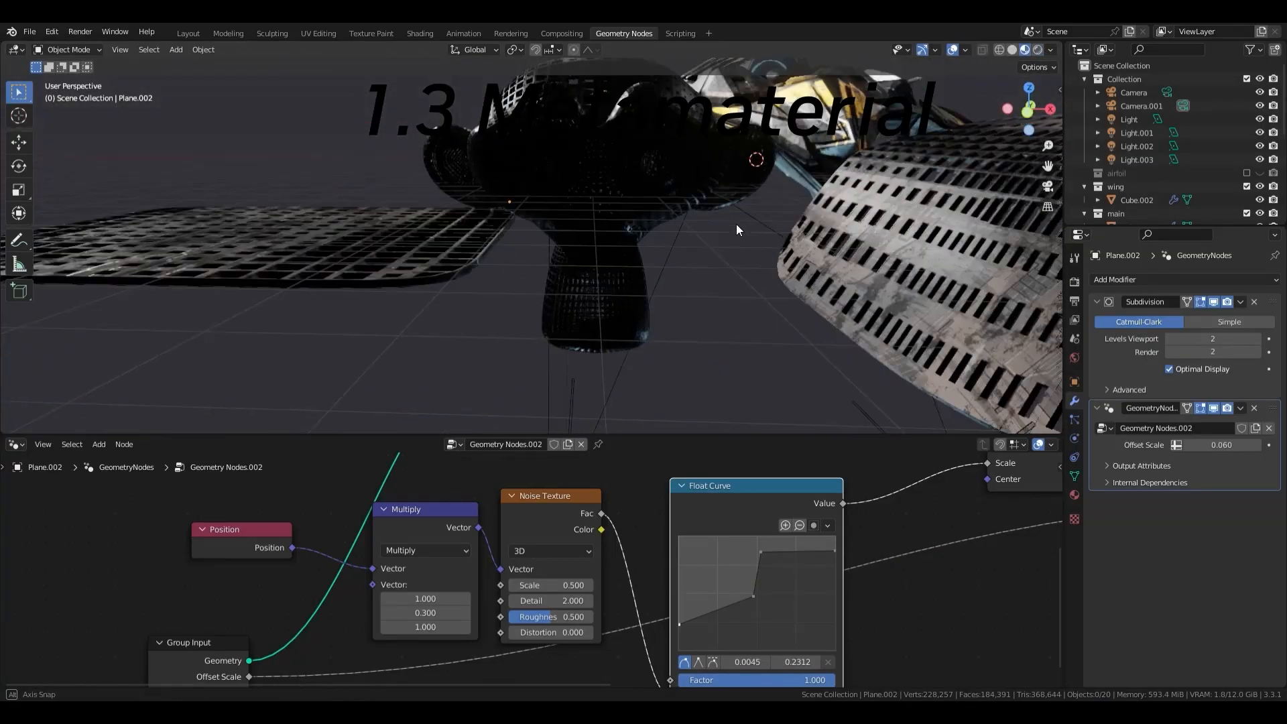
Reshape the Float Curve points and assign Geometry Nodes.002 to a new modifier on Plane.001.
key("r")
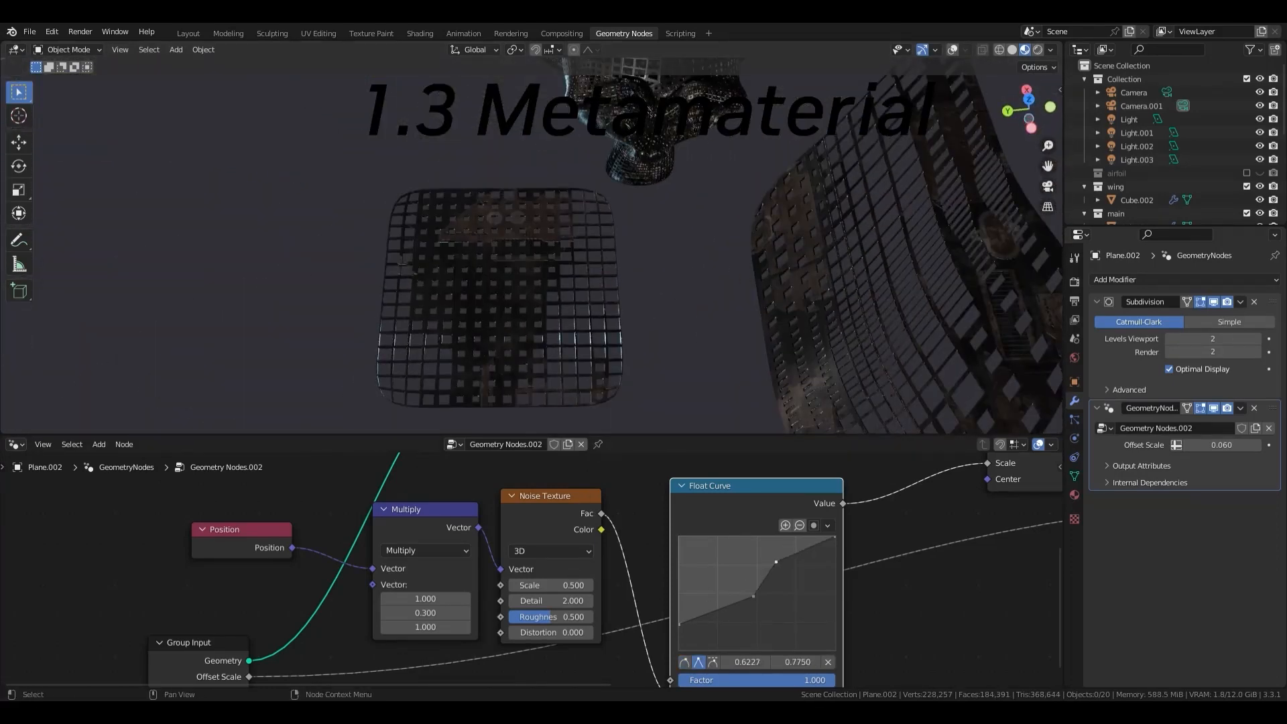
left_click_drag(776, 562, 748, 624)
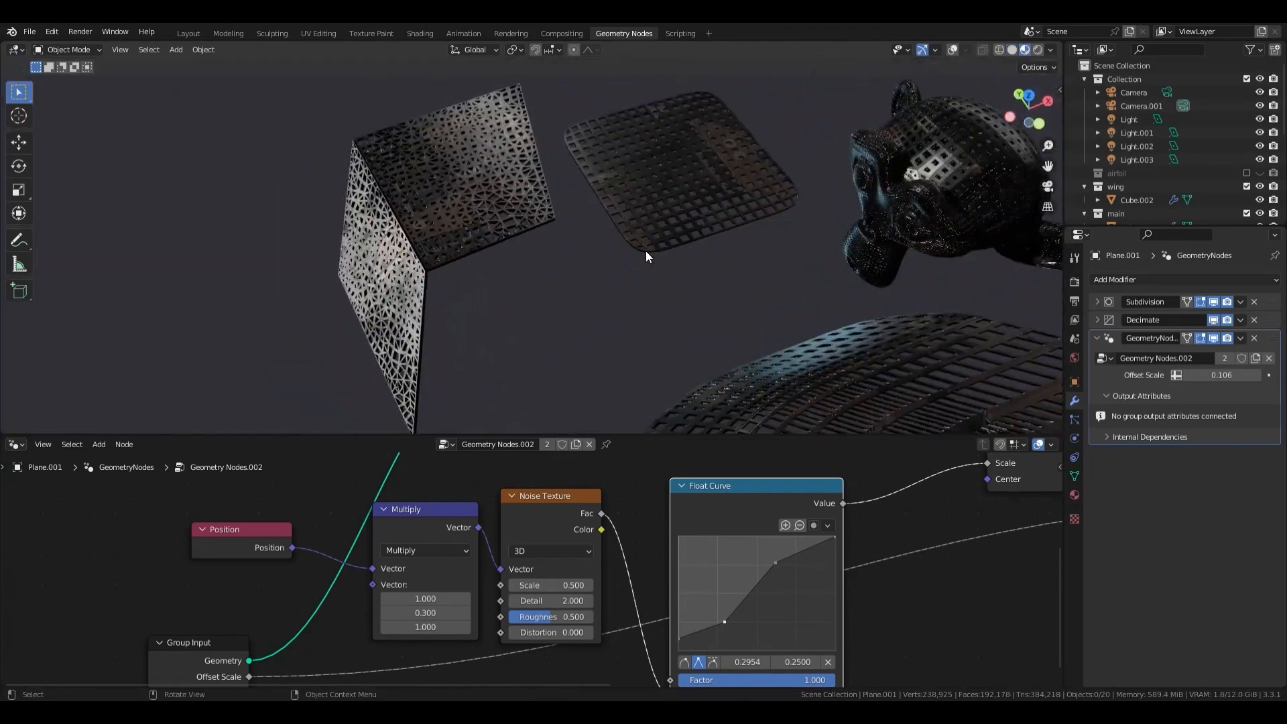
left_click(419, 32)
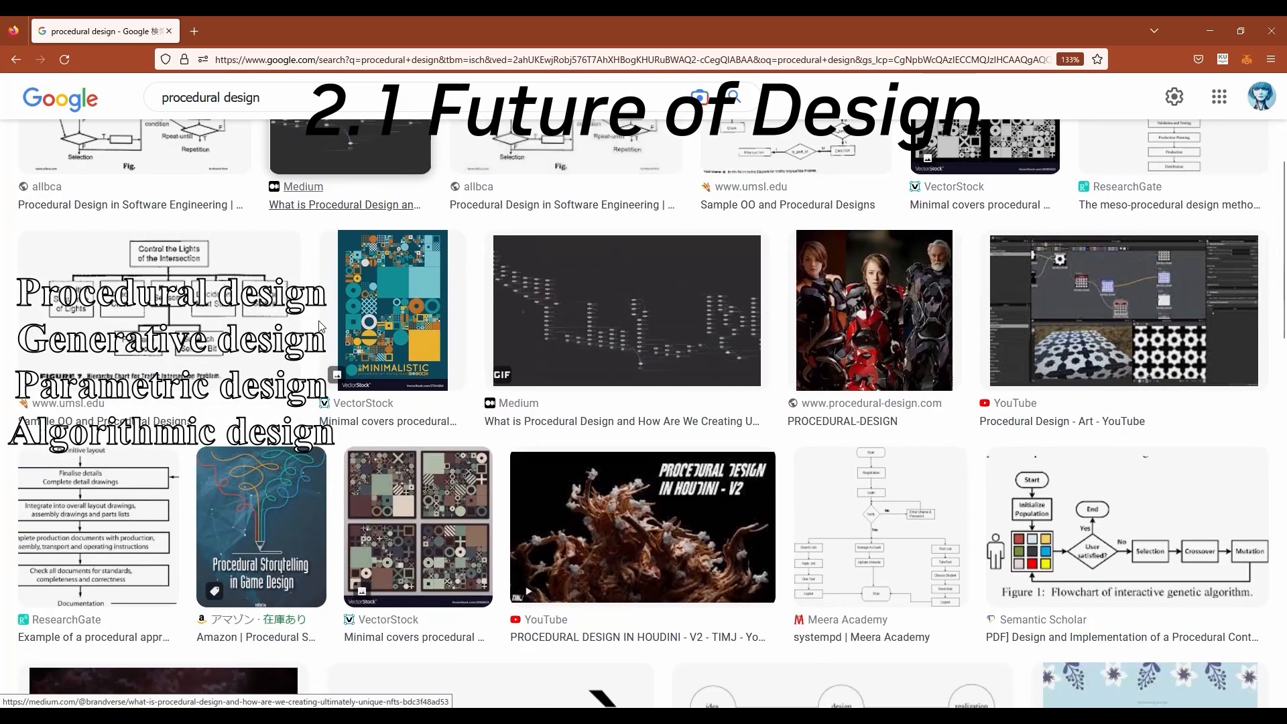
Browse the procedural design results, then switch to and scroll the parametric design results.
scroll("down", 3)
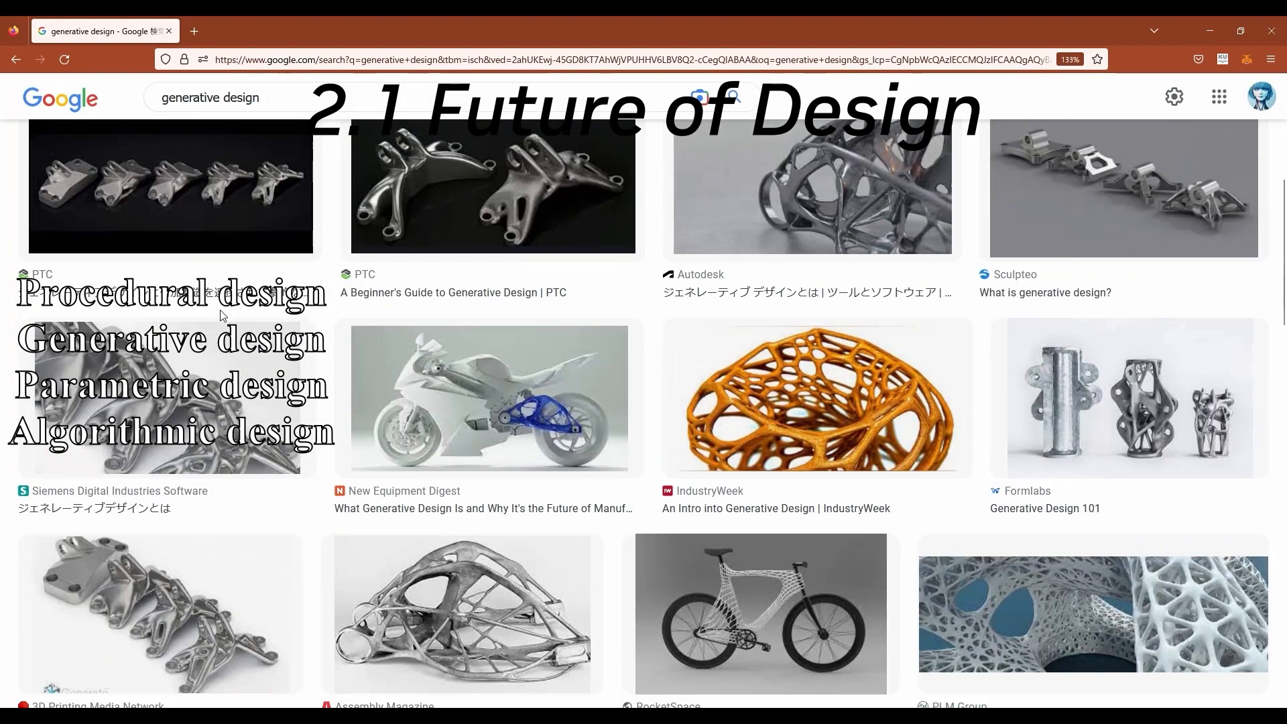
left_click(169, 385)
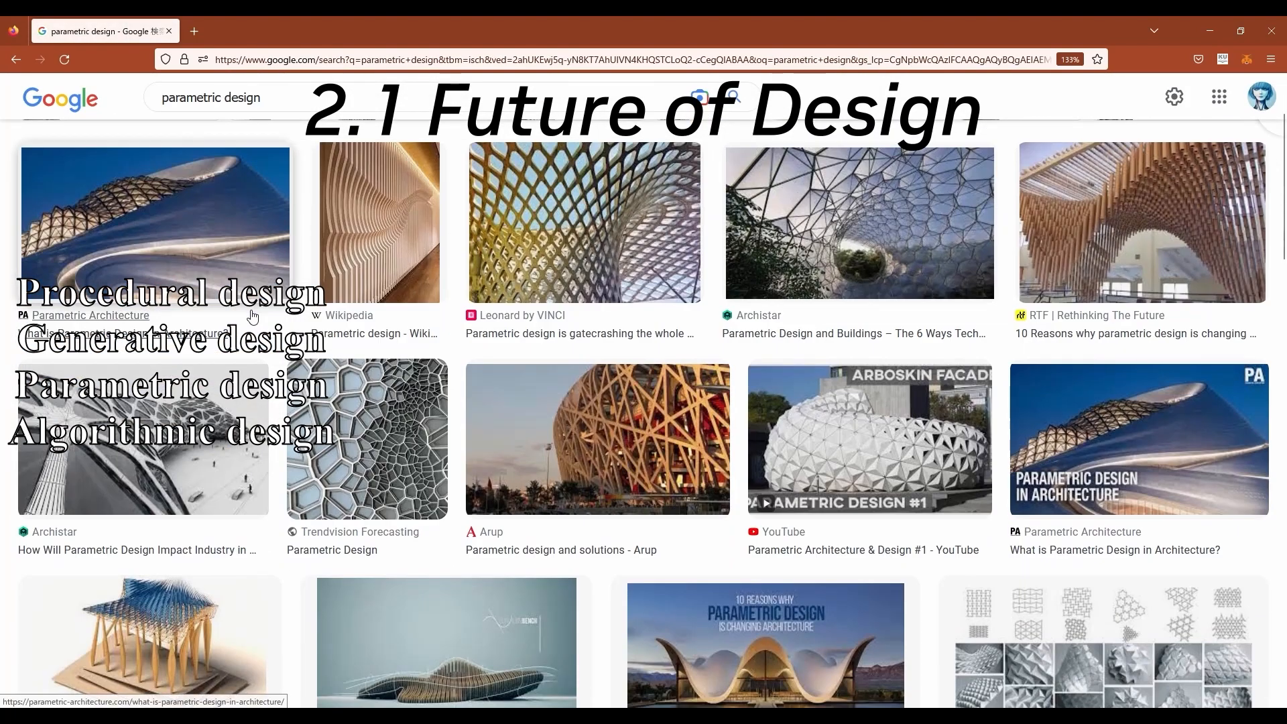
scroll("down", 3)
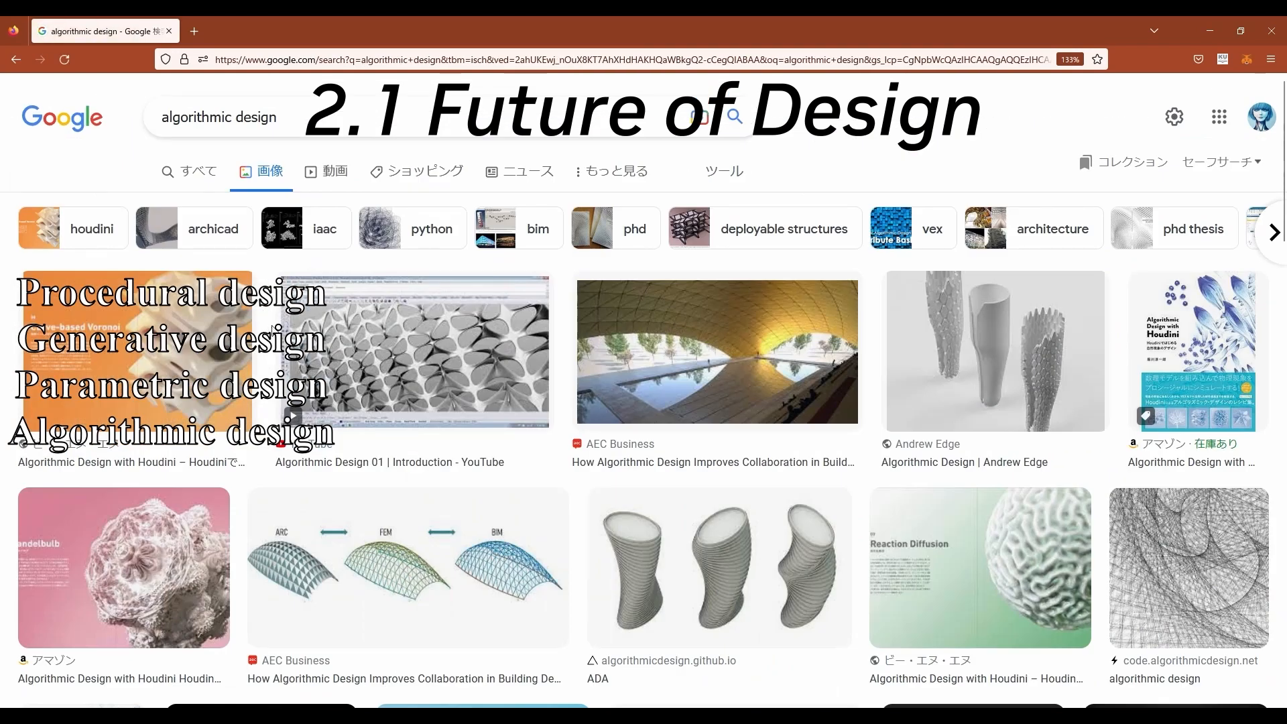
scroll("down", 3)
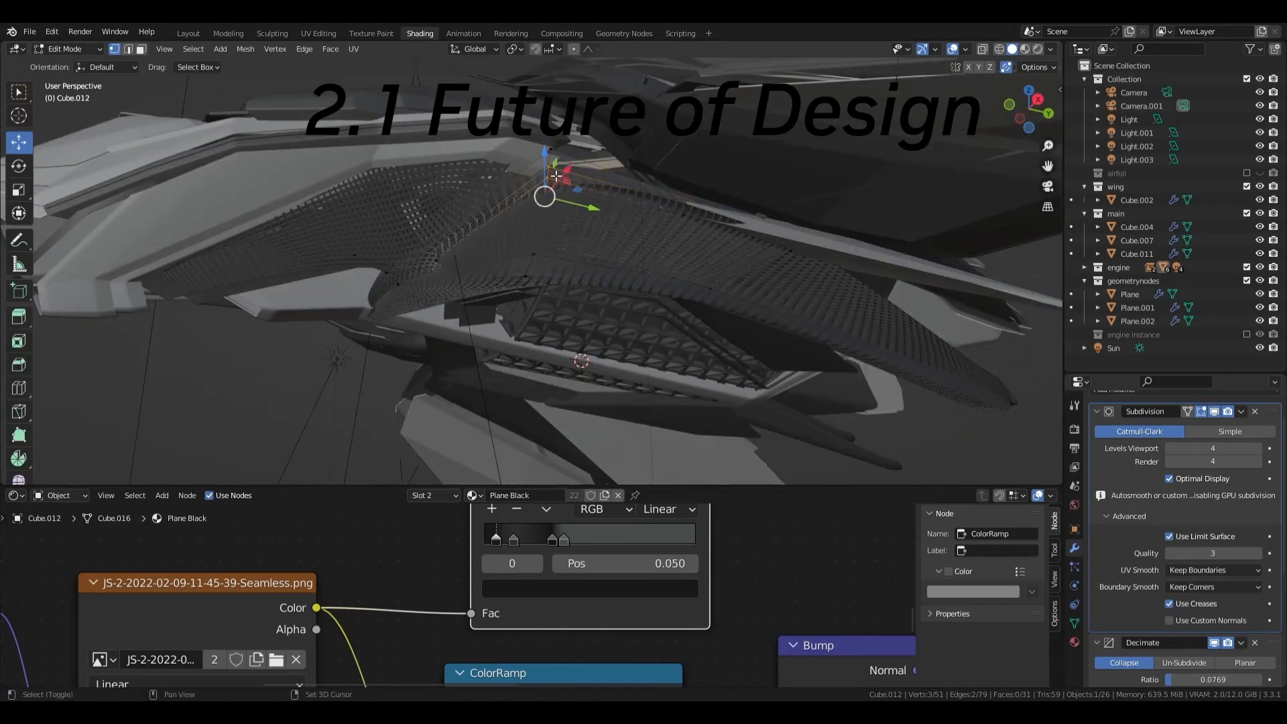
Leave Edit Mode to show the hull's triangular lattice panels, then start a Ctrl+B bevel on Cube.008 faces.
left_click_drag(557, 247, 707, 334)
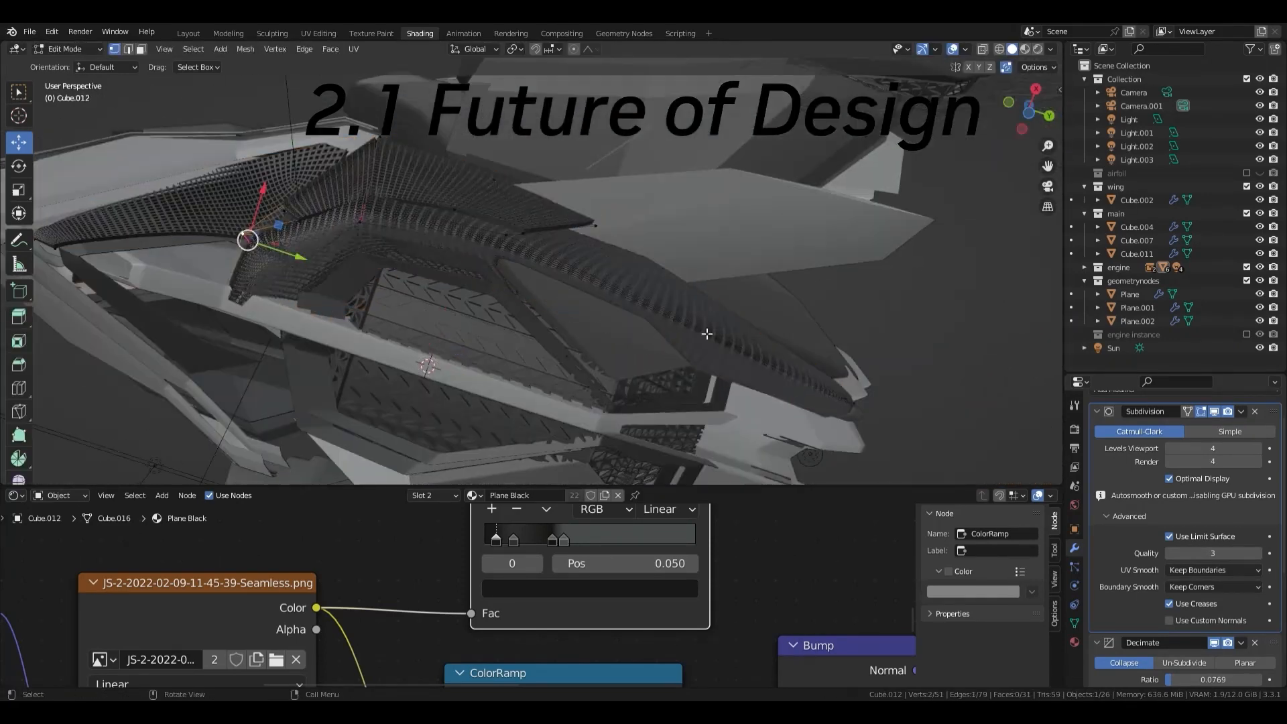
key("Tab")
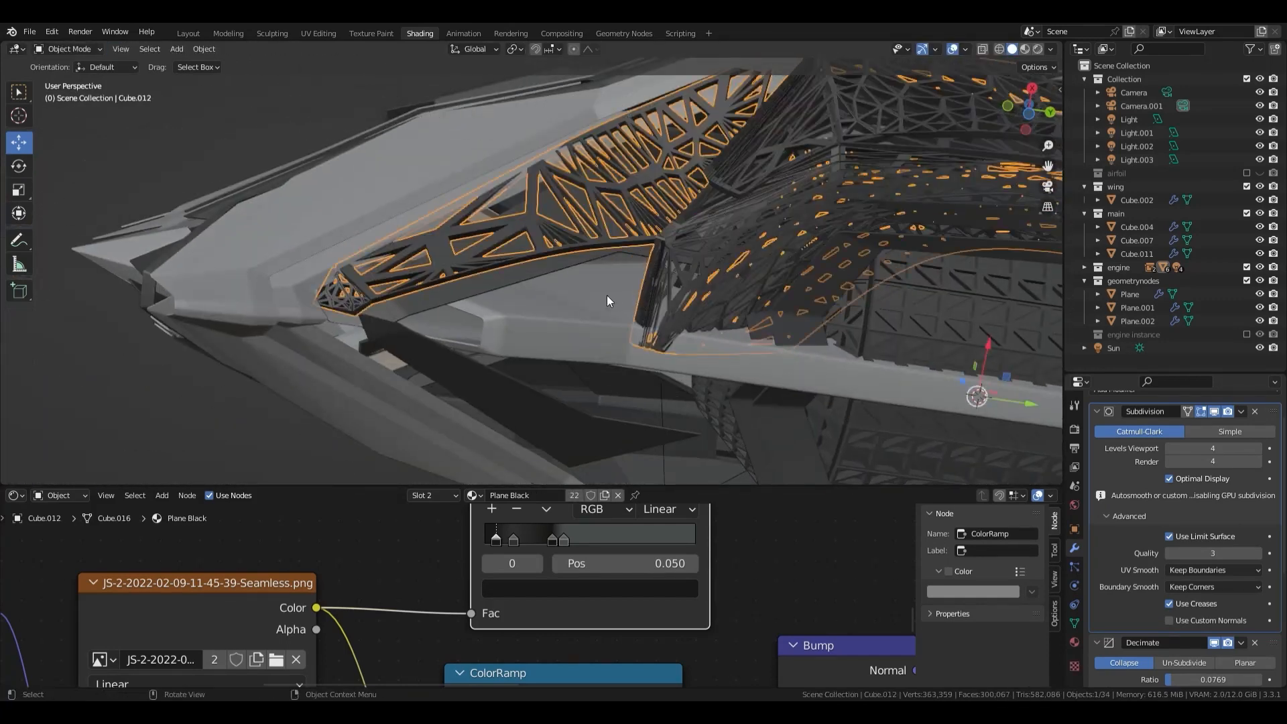
key("Tab")
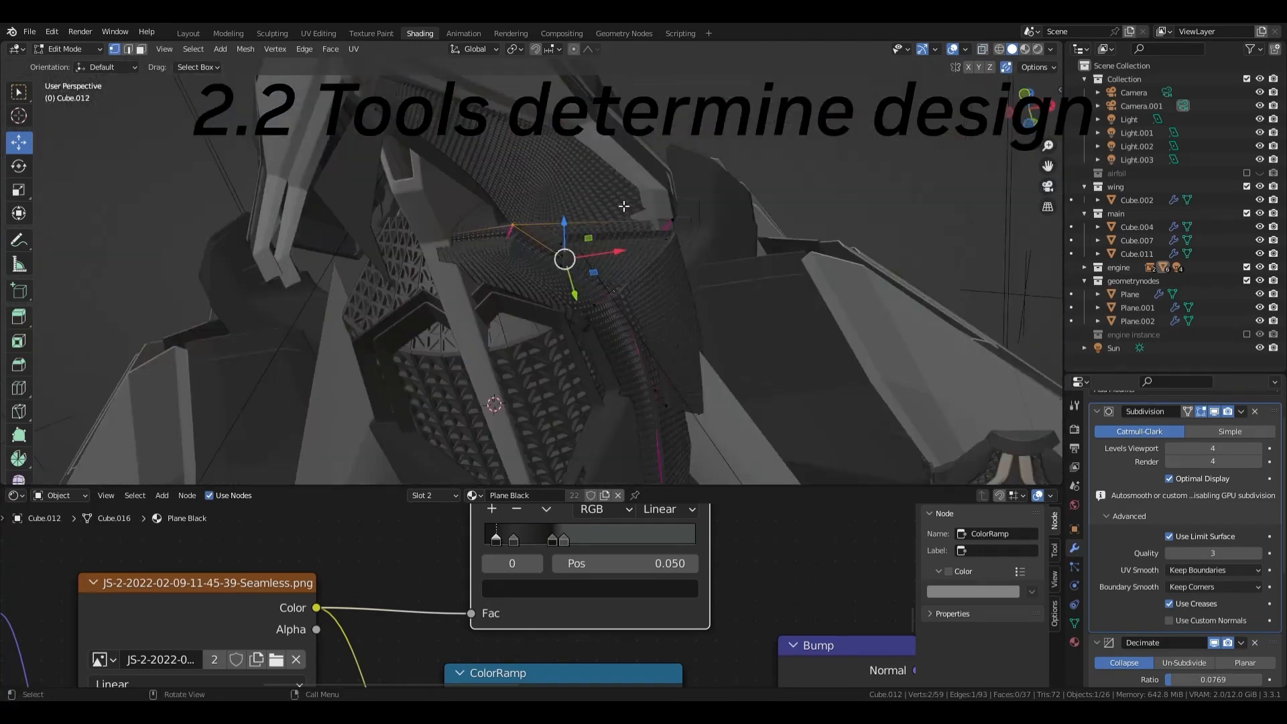
key("Tab")
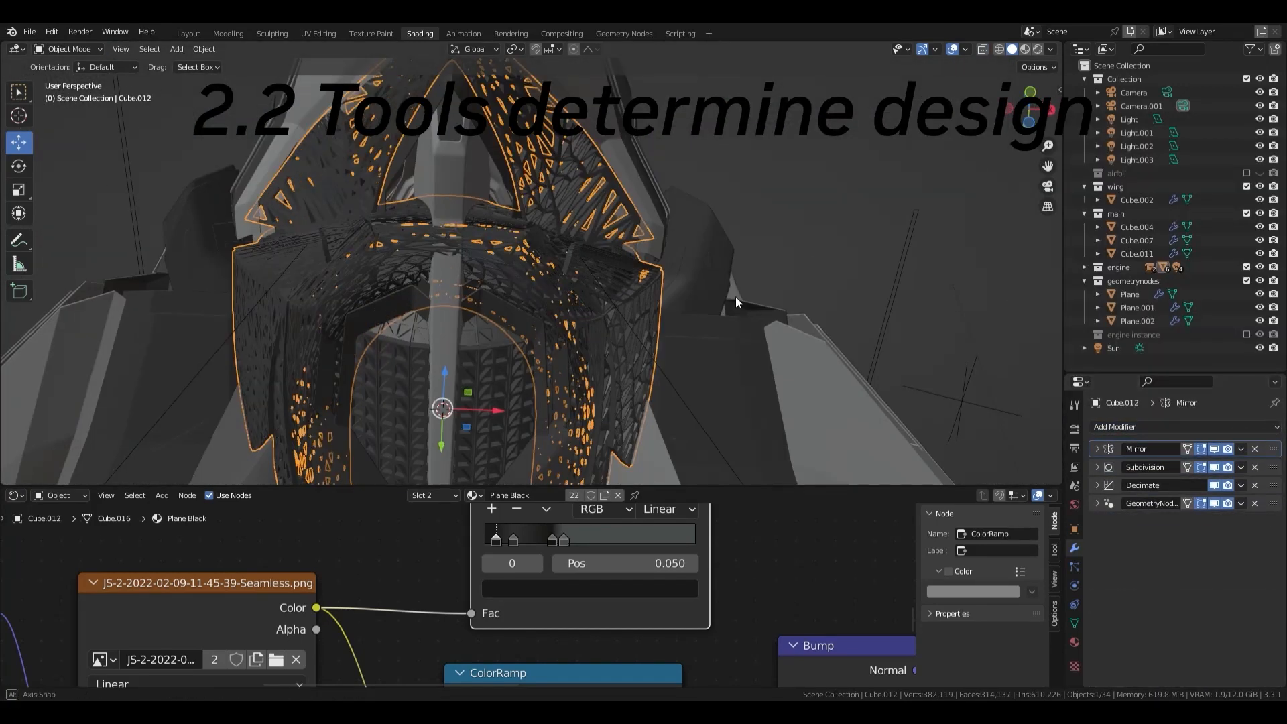
key("Tab")
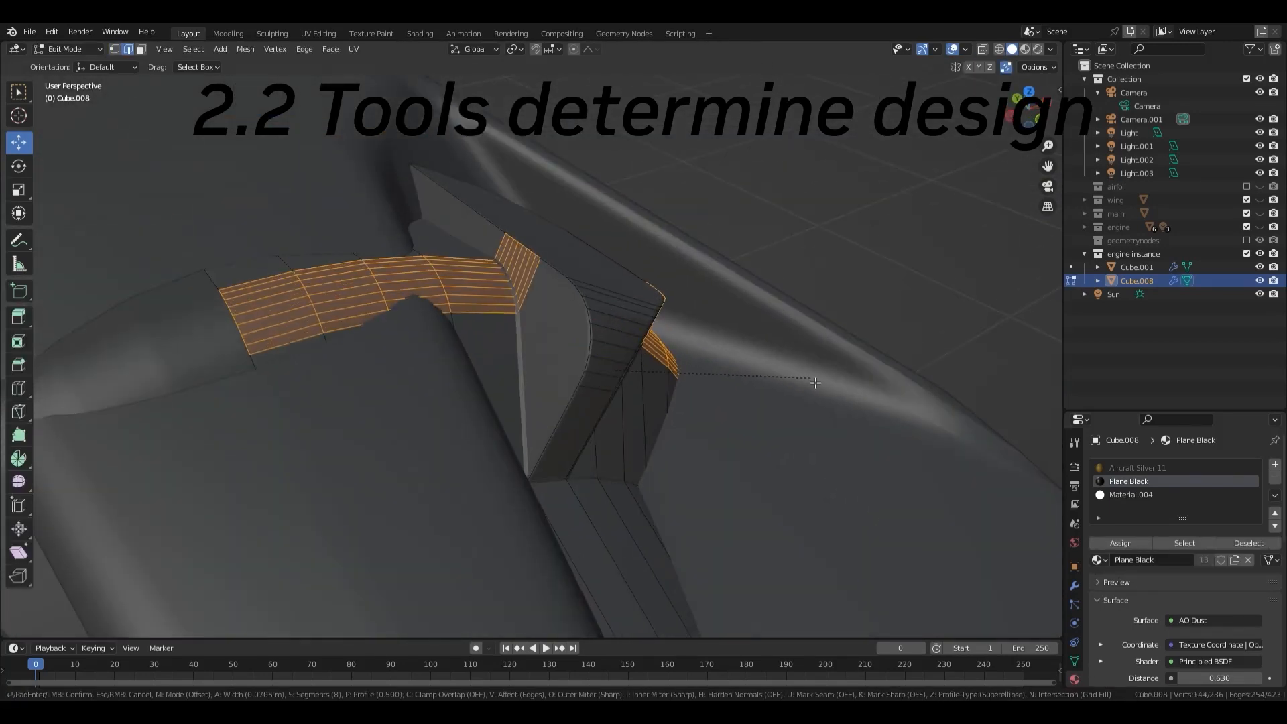
Confirm the engine bevel and show the full yellow-striped aircraft in Object Mode.
key("Tab")
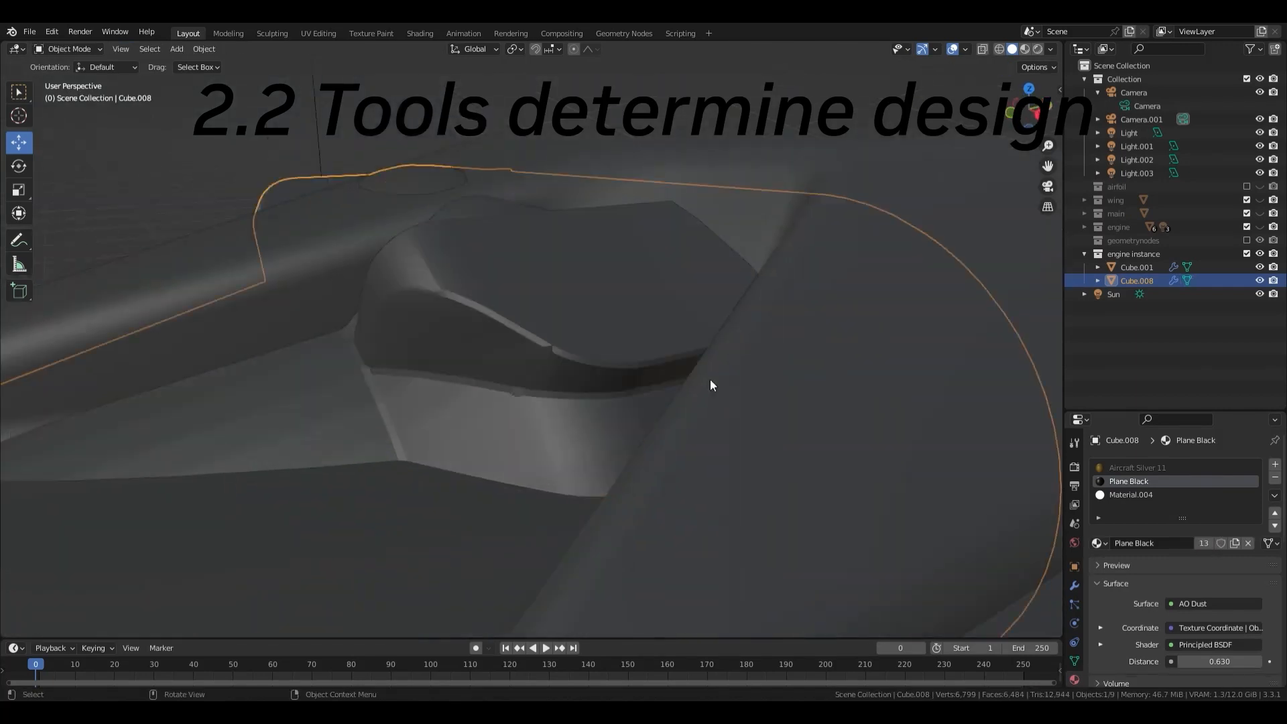
key("Tab")
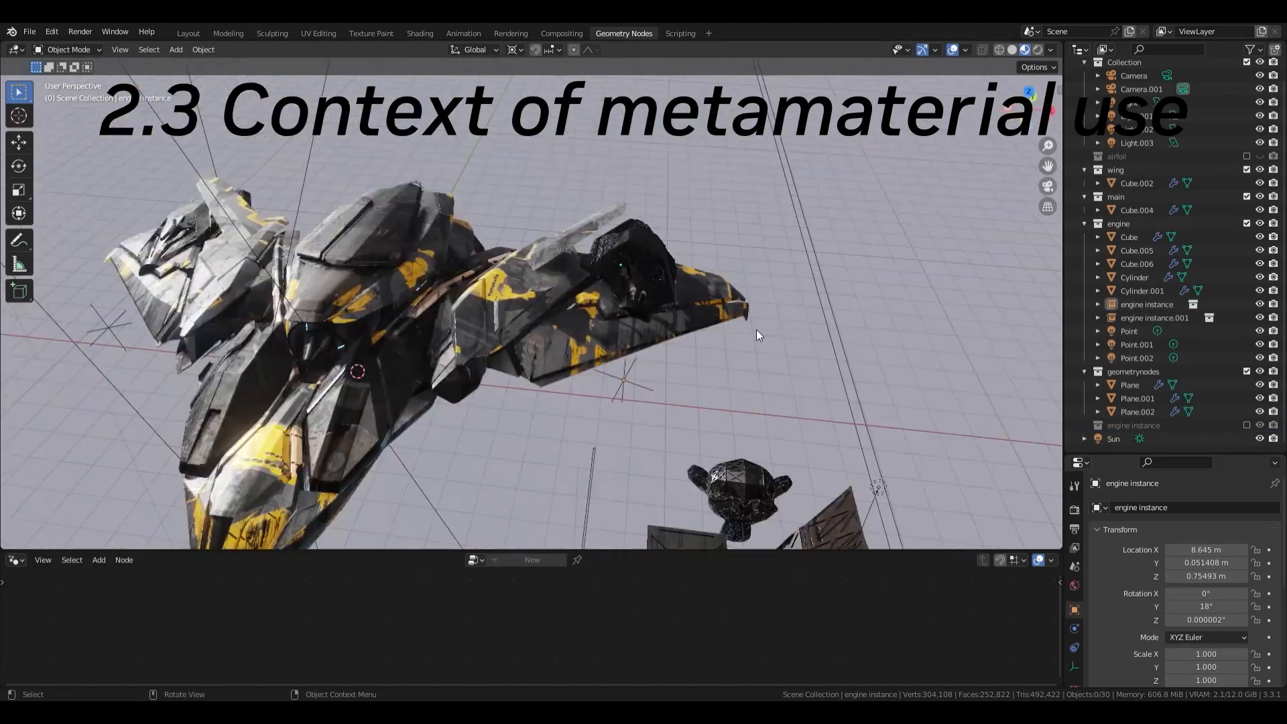
Add subdivision smoothing to the selected hull part and enter its mesh for editing.
left_click_drag(754, 335, 697, 399)
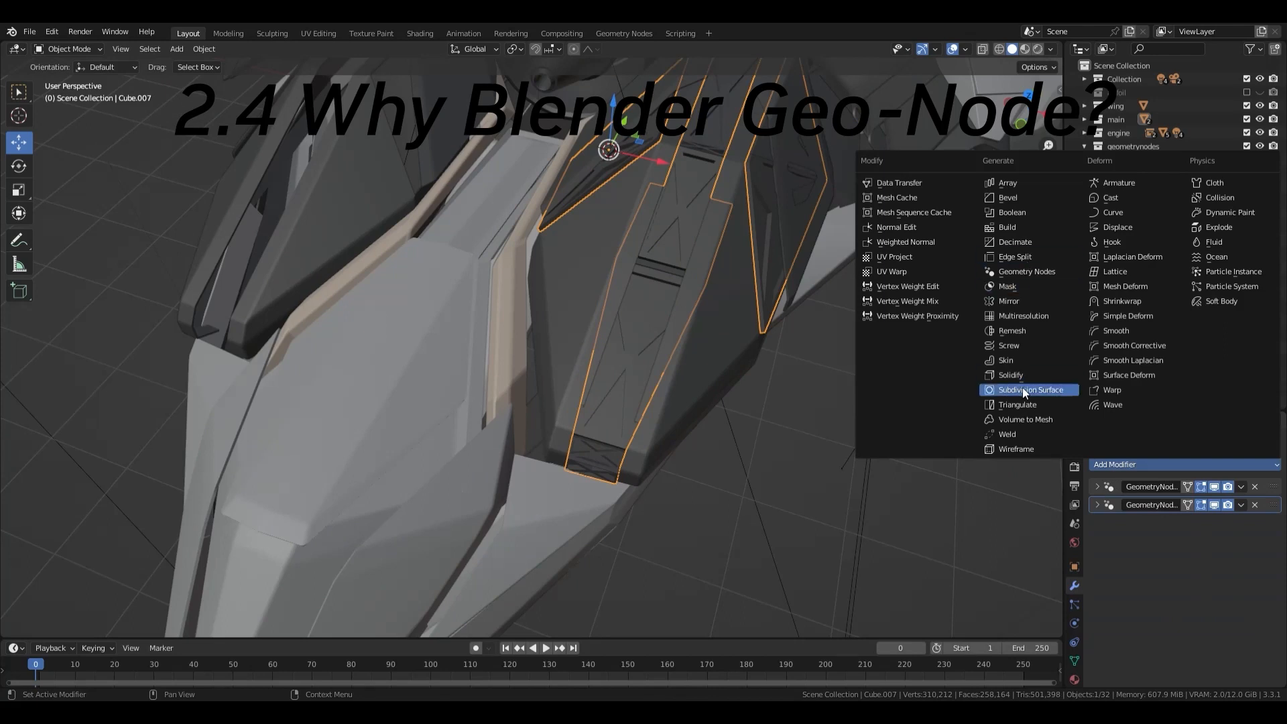
left_click(1029, 388)
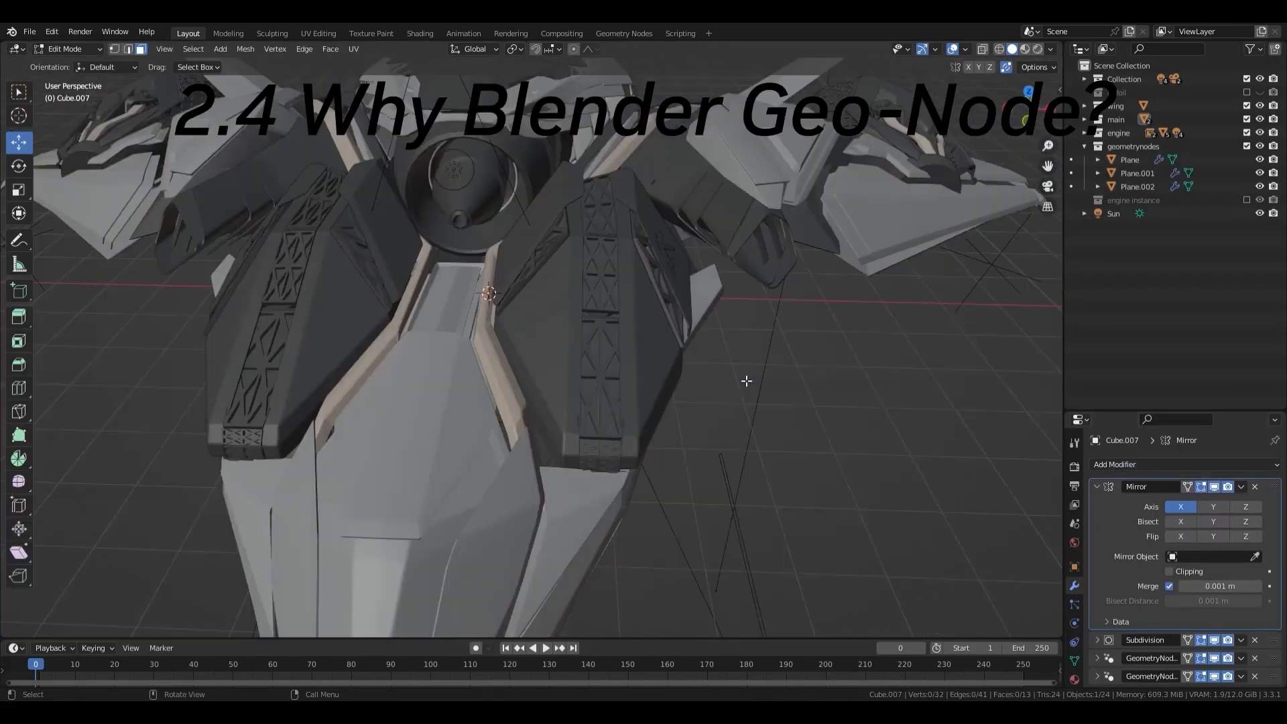
left_click_drag(488, 295, 620, 395)
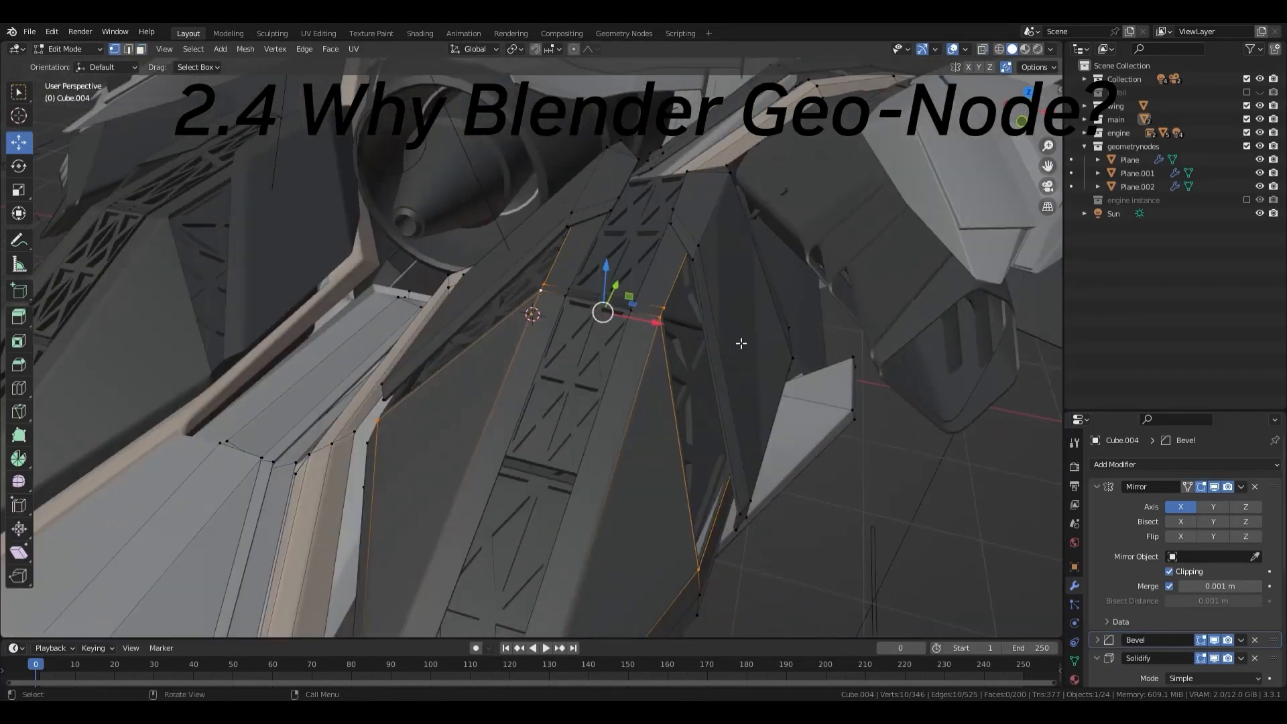
key("Tab")
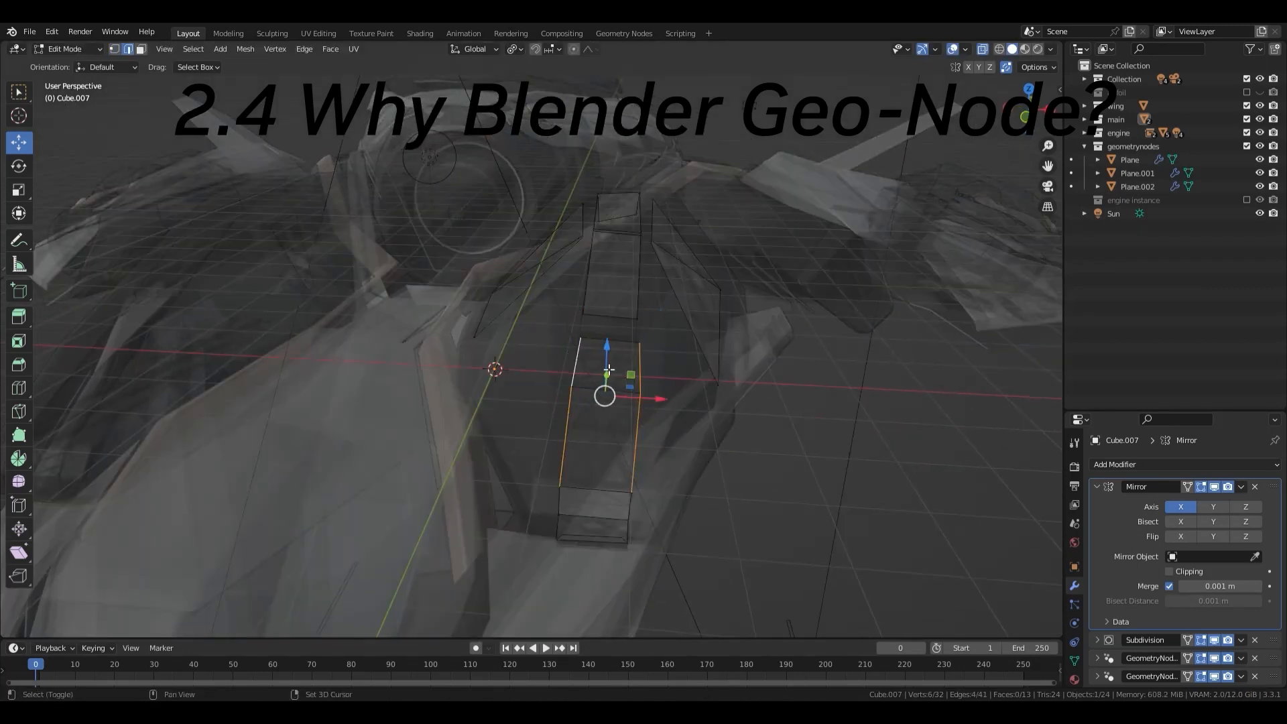
Vertex-slide and Alt+S flatten the mirrored hull faces, then view the whole ship from above.
left_click_drag(604, 374, 622, 279)
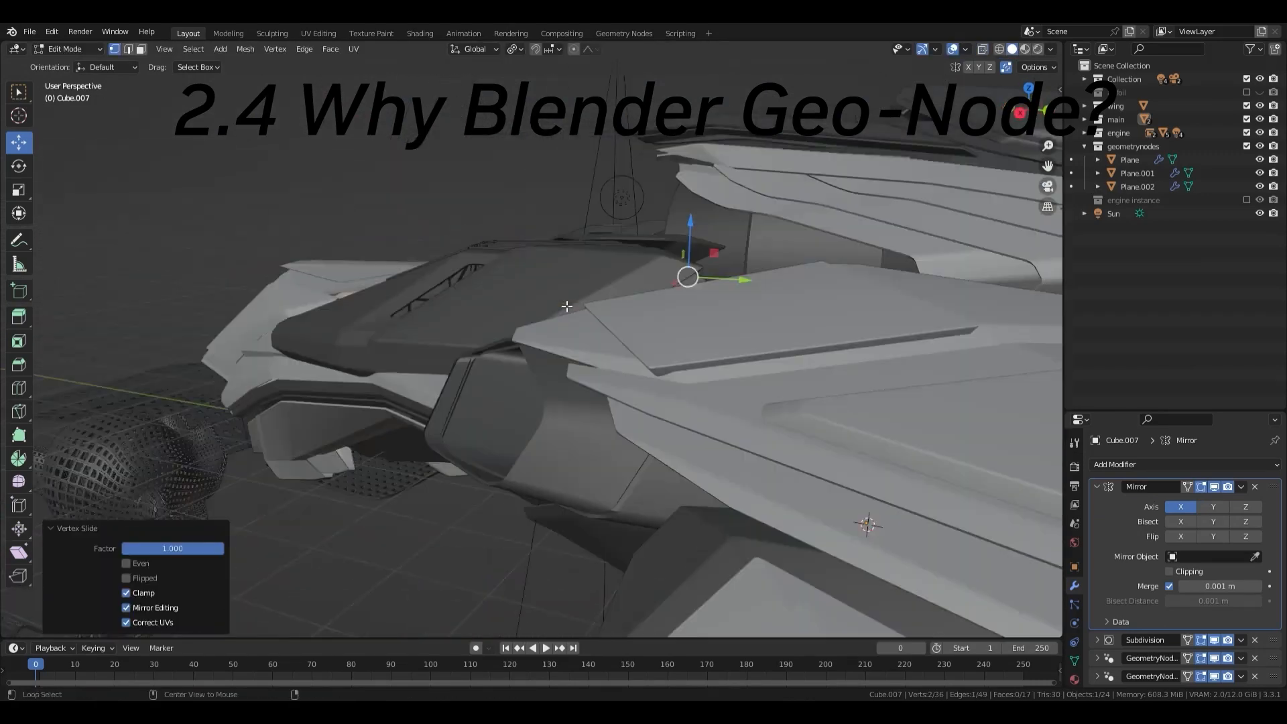
key("Tab")
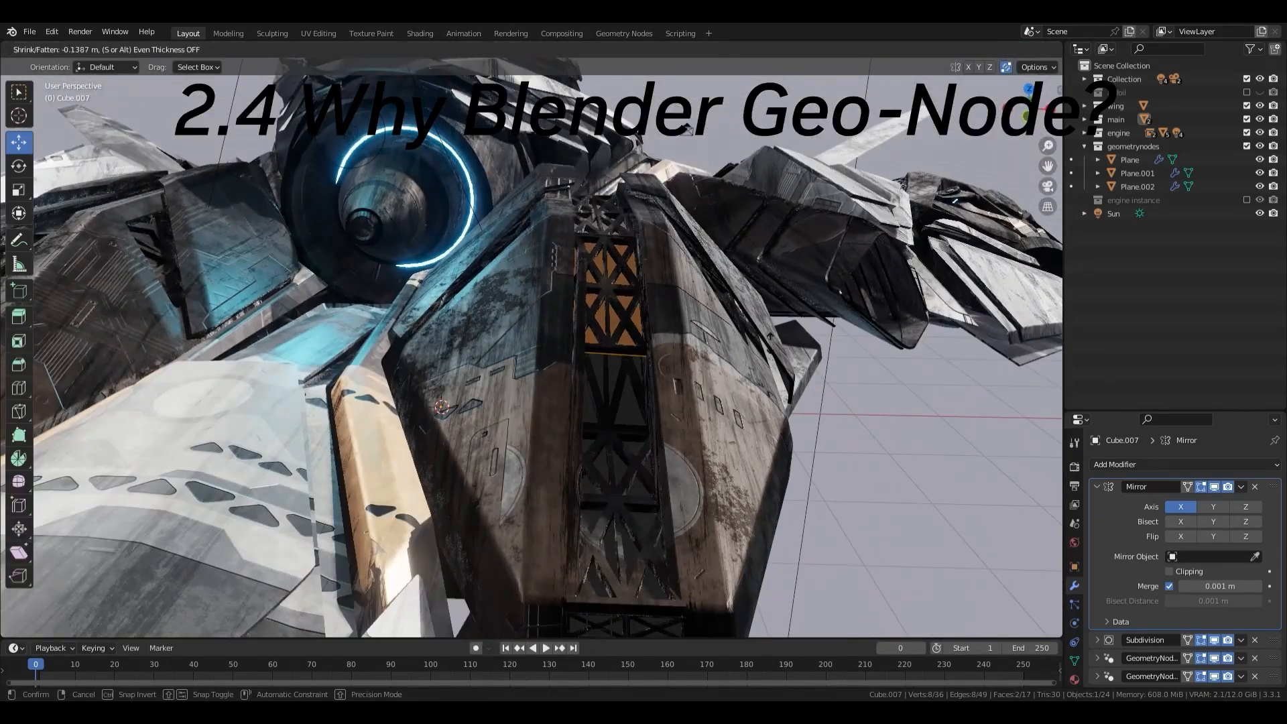
left_click(624, 32)
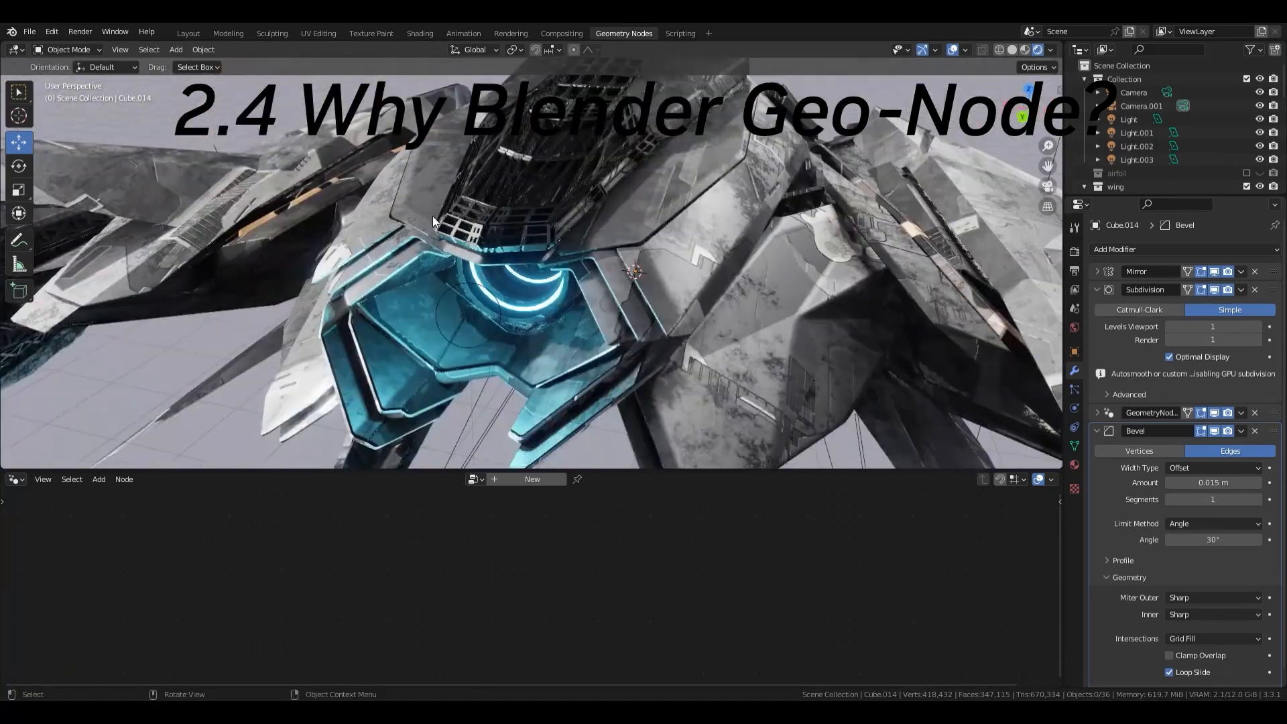
key("Tab")
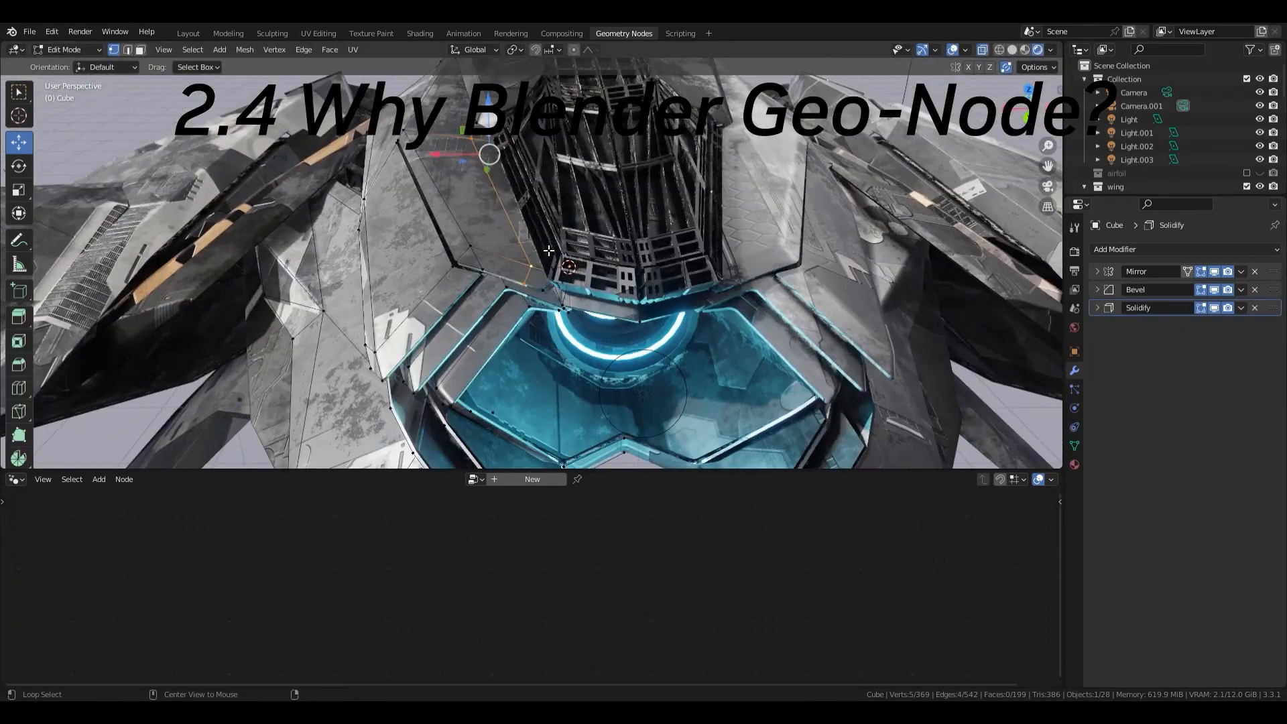
left_click_drag(548, 250, 548, 205)
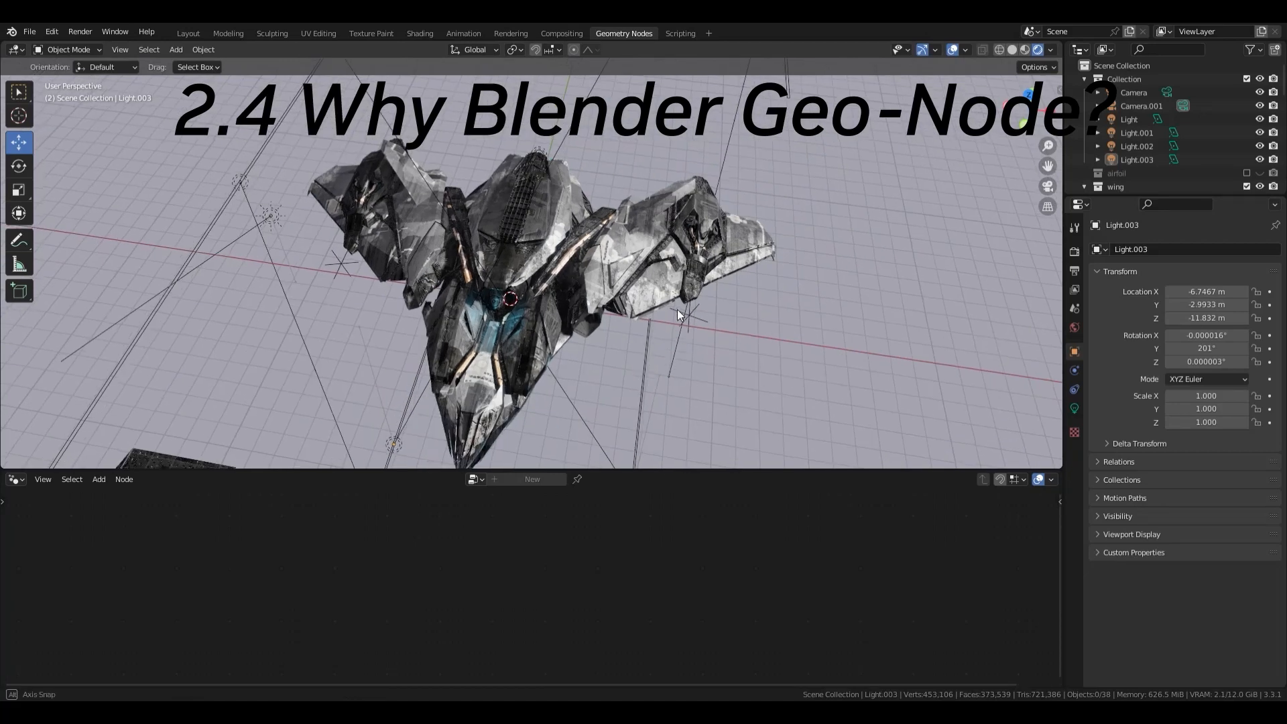
left_click_drag(673, 312, 657, 386)
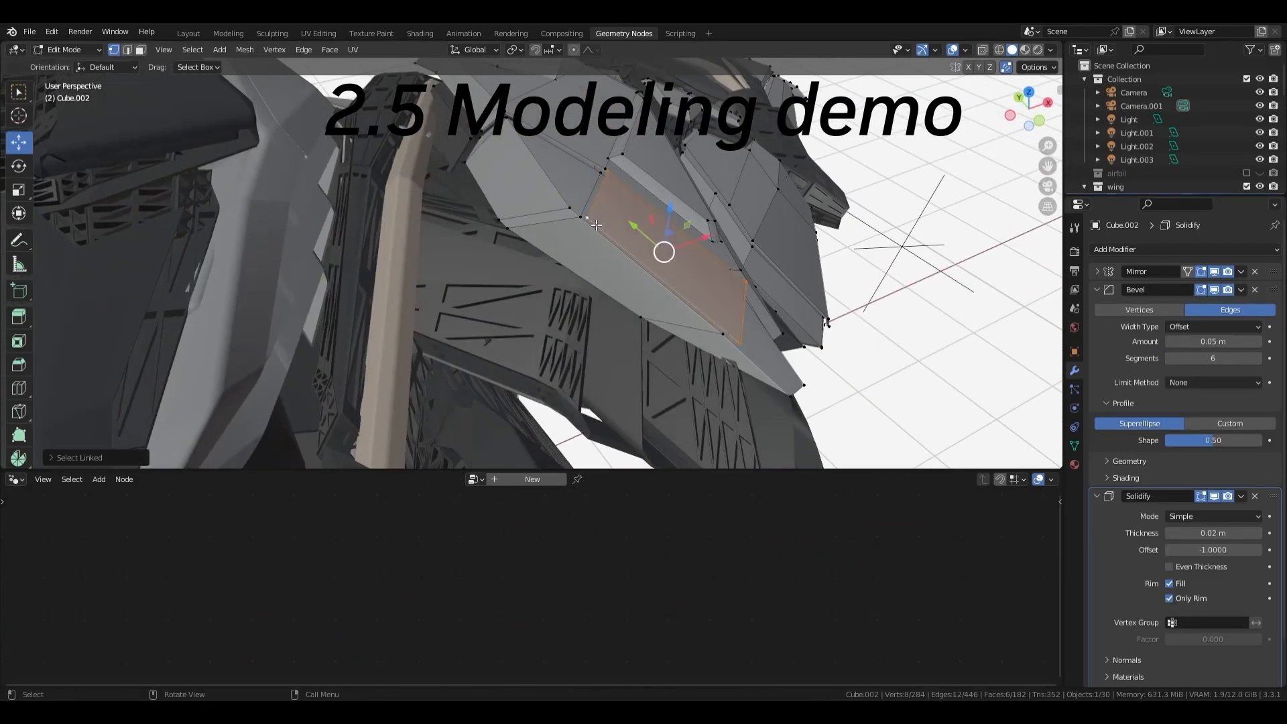
Leave Edit Mode and select the Cube.017 wing panel to show its lattice geometry node tree.
key("Tab")
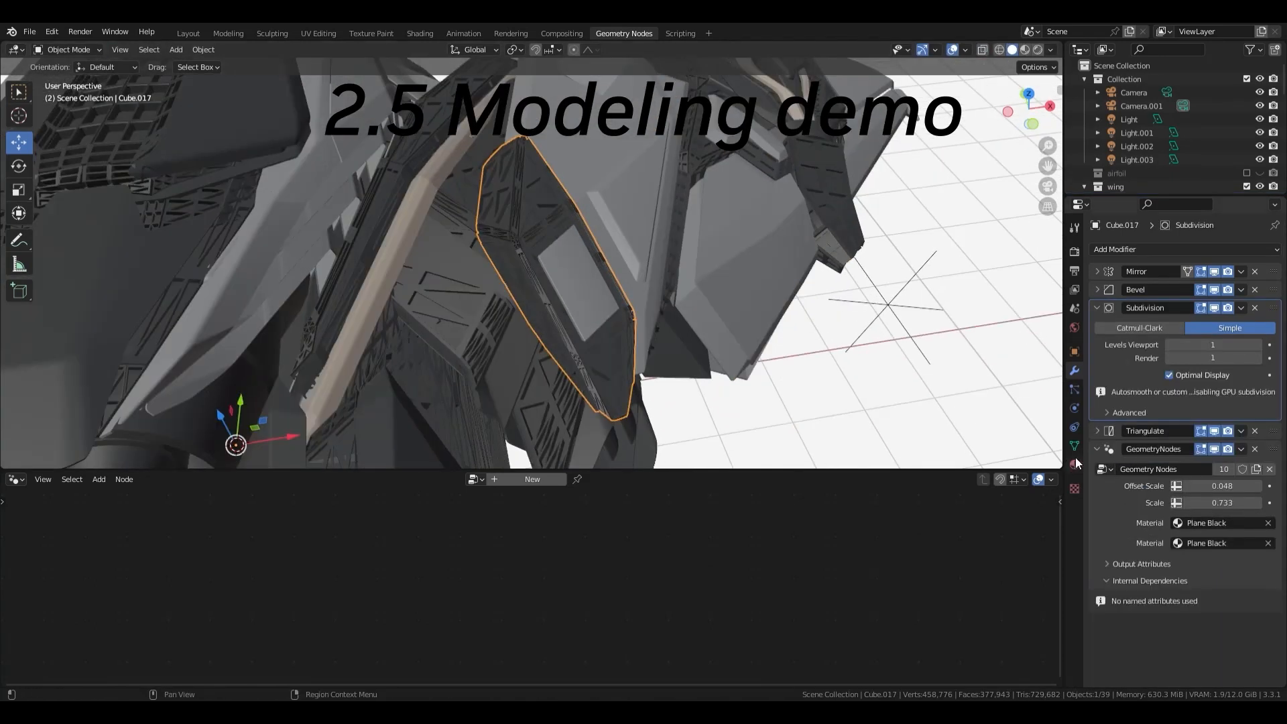
left_click(1201, 523)
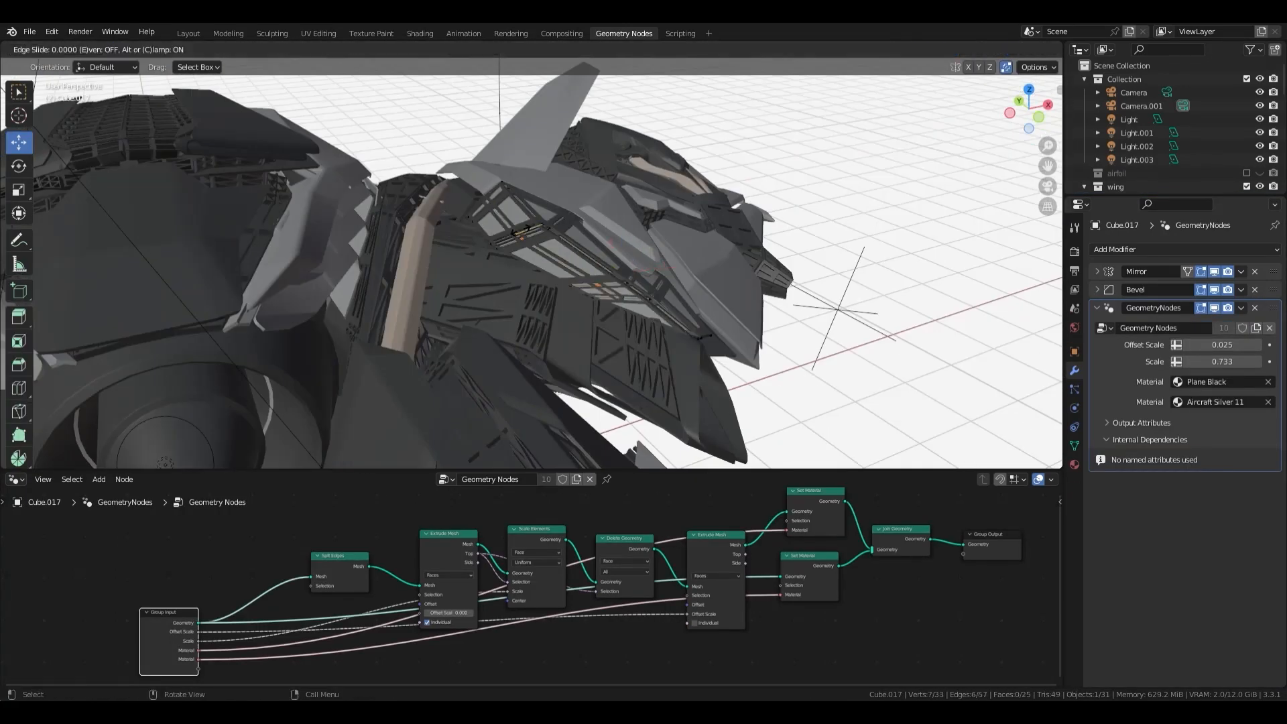
View the Plane Black material in Shading, then bring Firefox's tessellation image search forward.
left_click(419, 32)
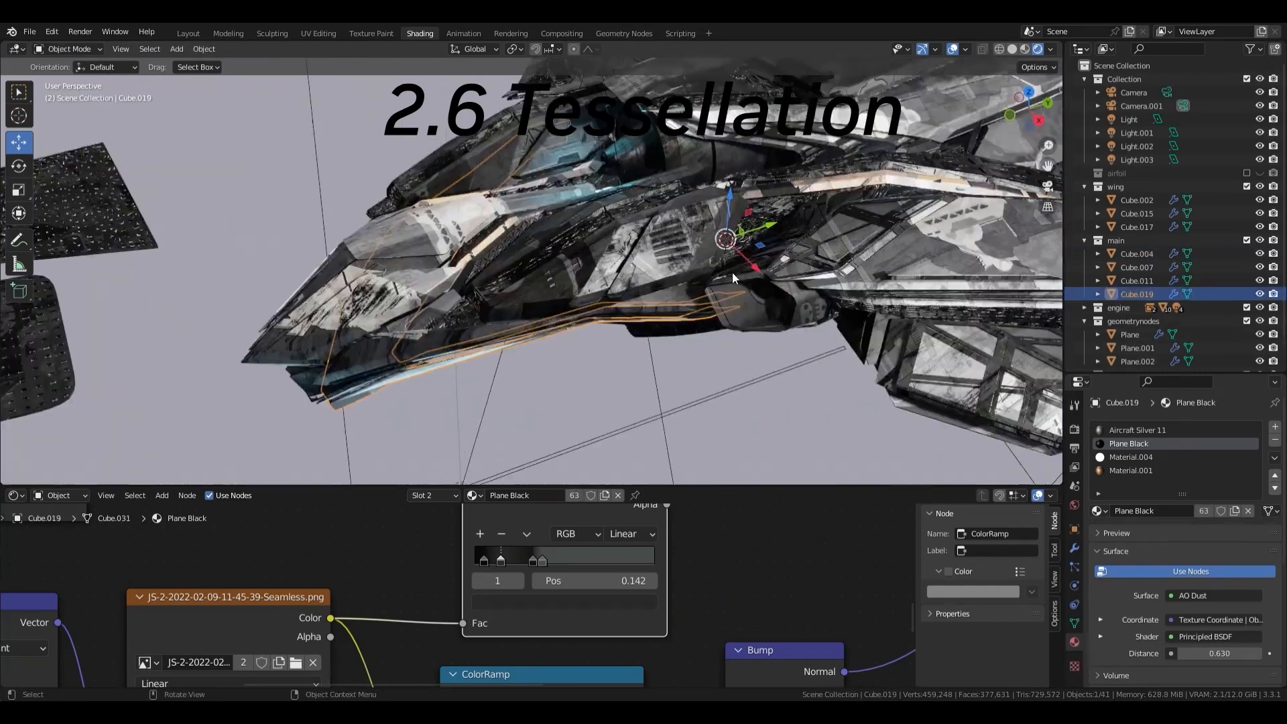
key("Tab")
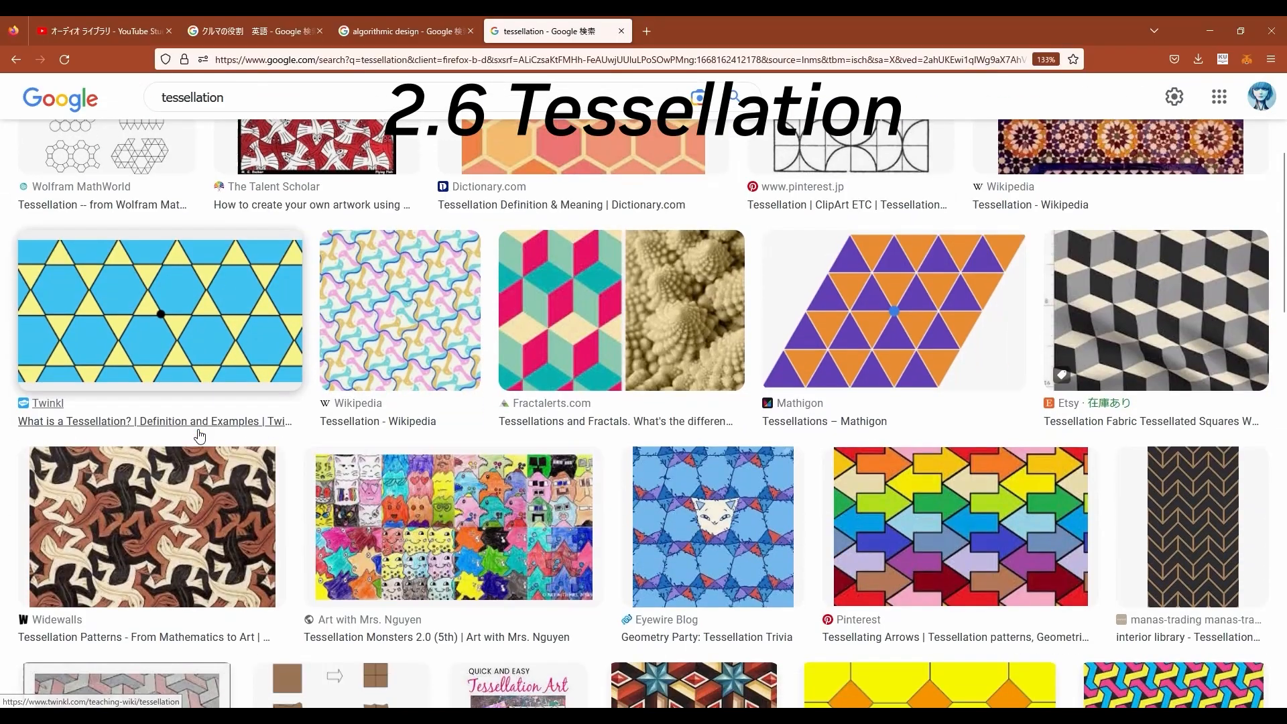
Scroll through the Google Images tessellation pattern results.
scroll("down", 3)
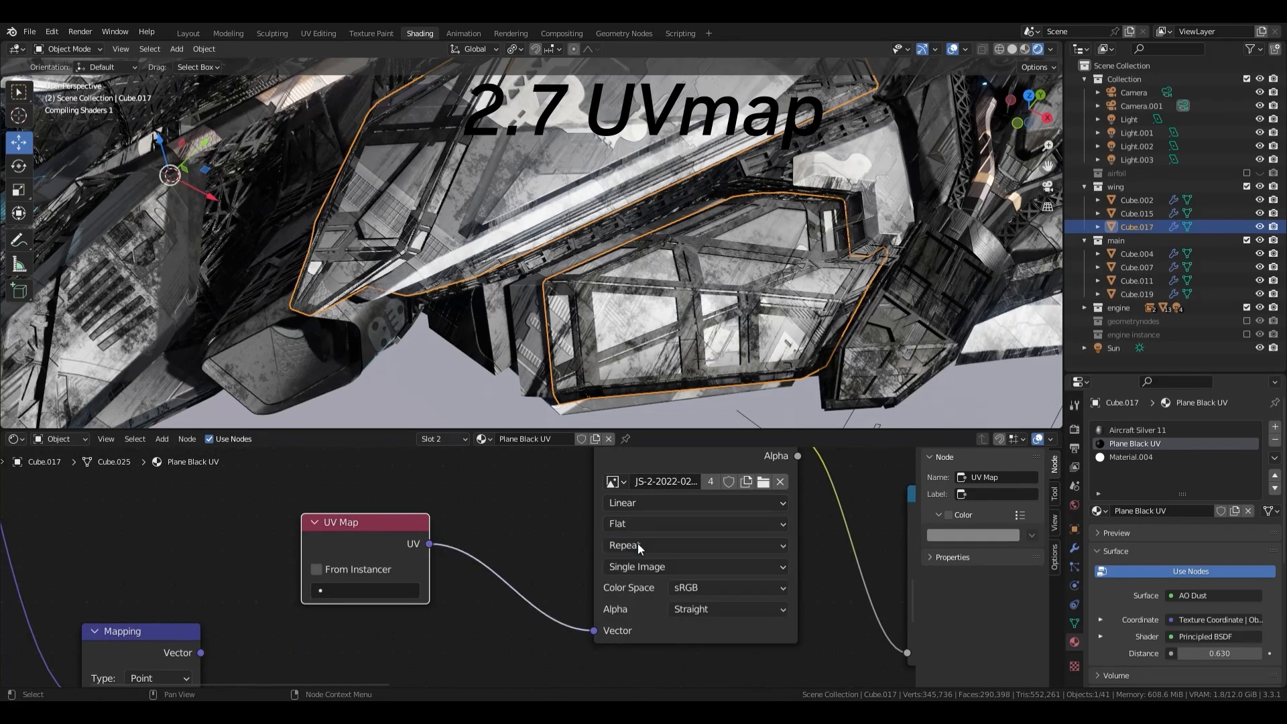
Inspect the lattice panels in UV Editing, then return via Layout to Shading for the uvtest texture.
left_click(318, 32)
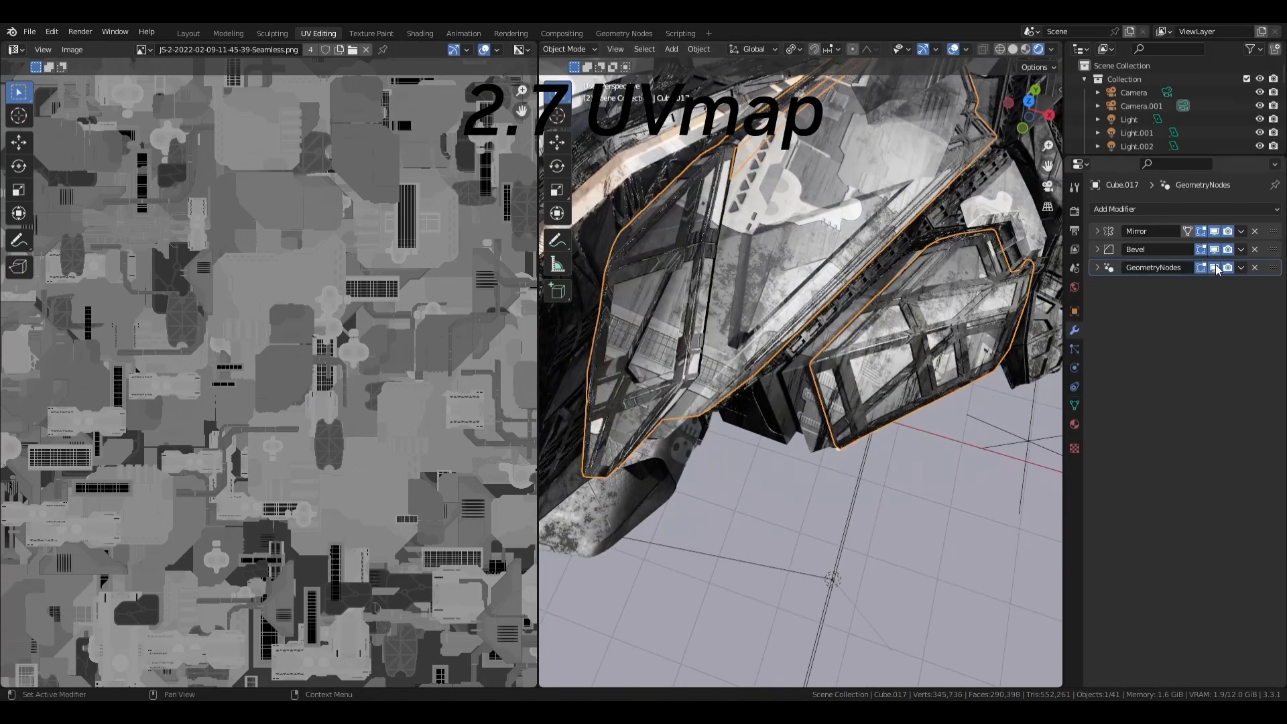
left_click_drag(820, 328, 951, 360)
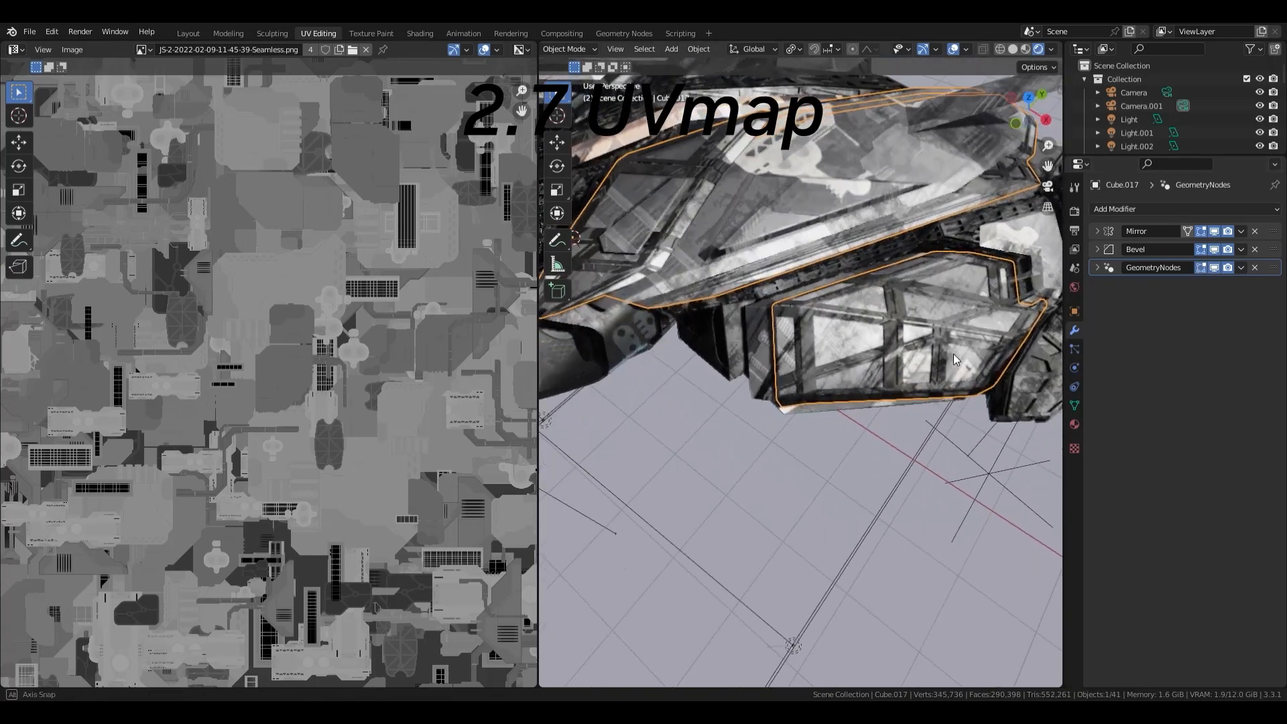
left_click_drag(951, 361, 898, 380)
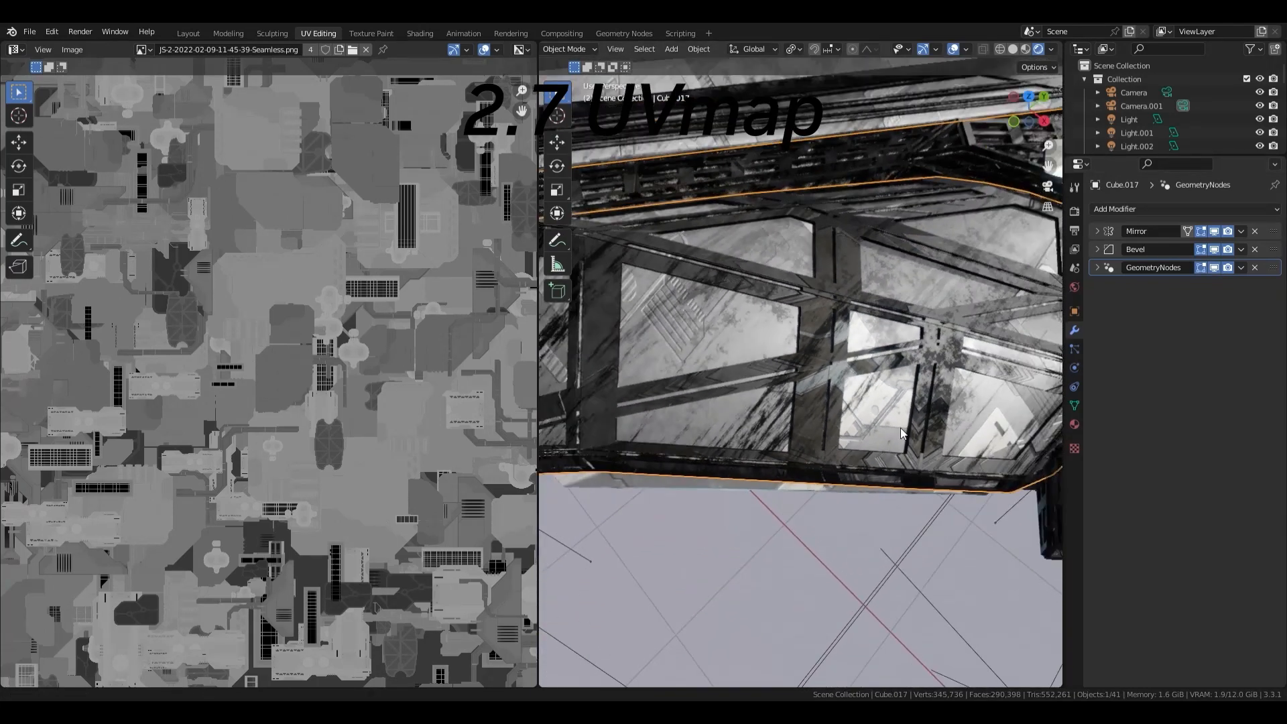
left_click_drag(820, 328, 912, 443)
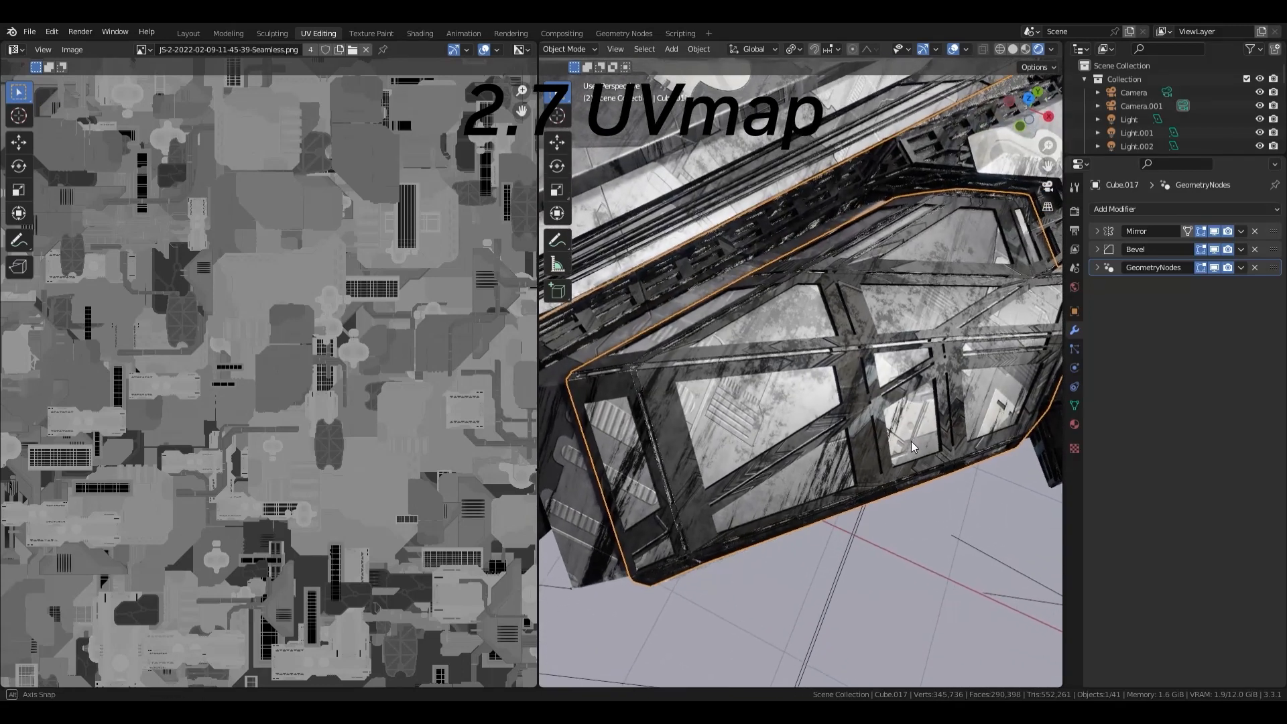
left_click(188, 32)
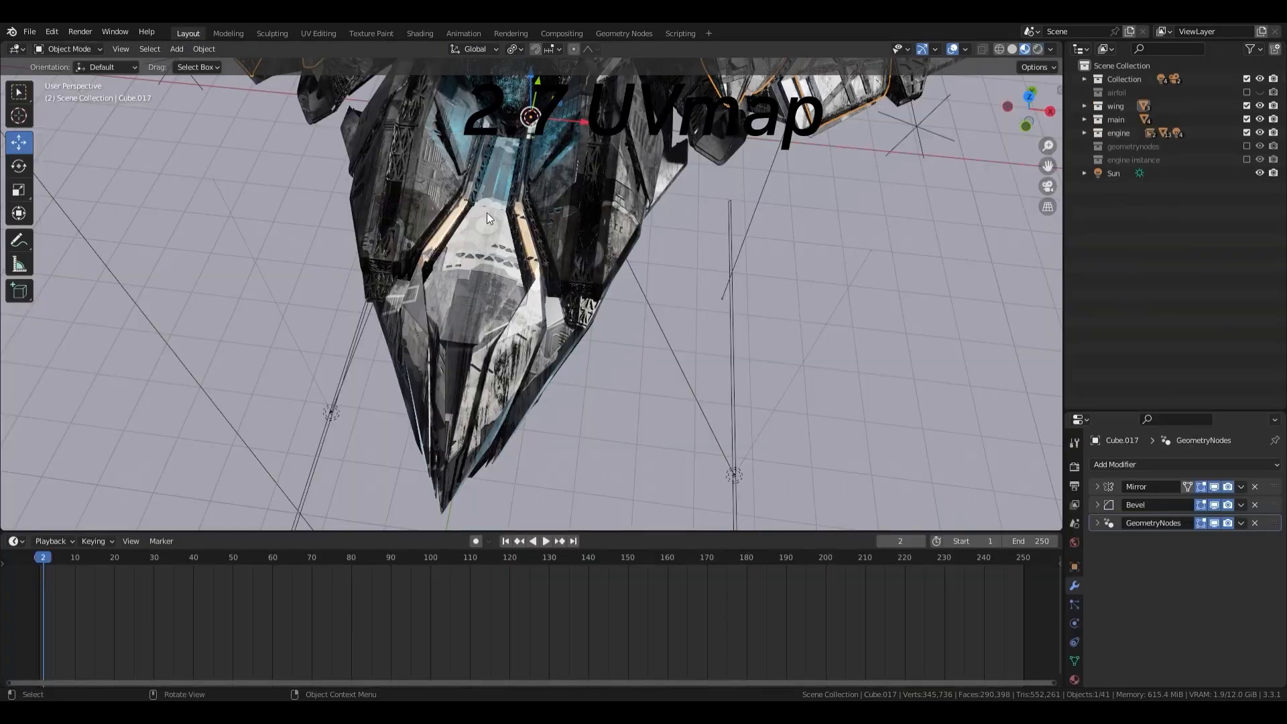
left_click(419, 32)
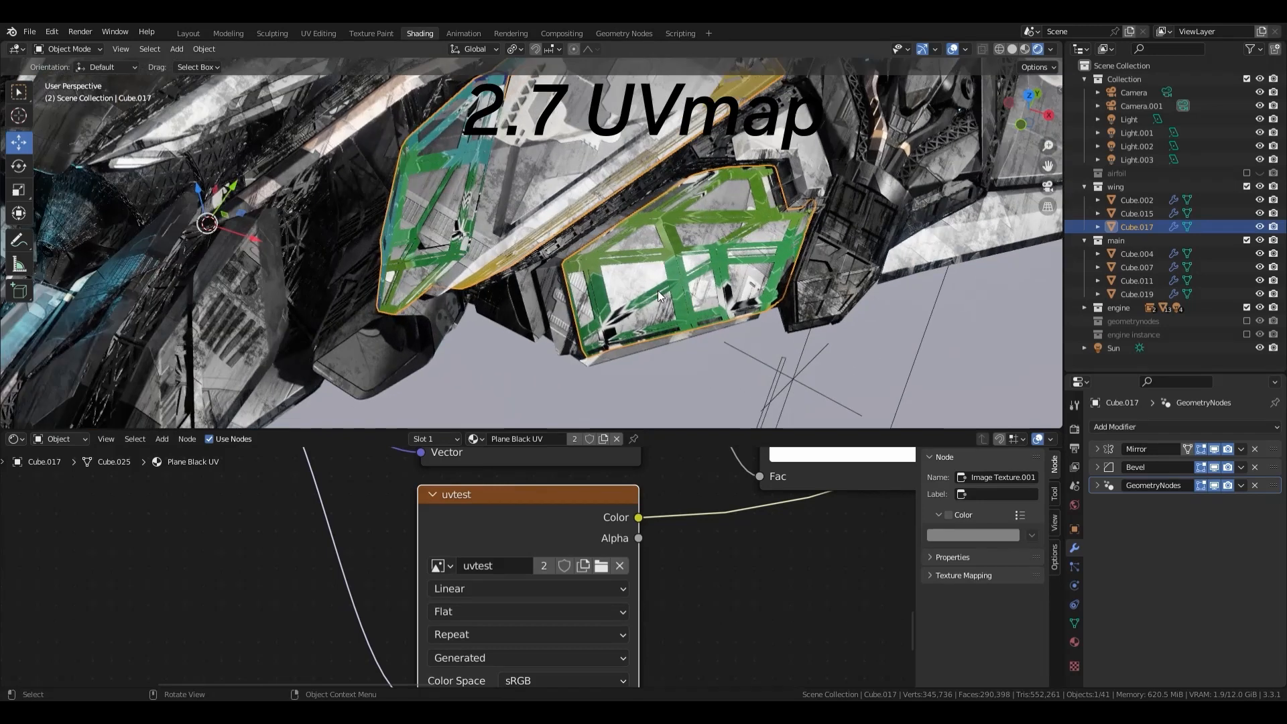
Add Transfer Attribute and Store Named Attribute UVMap nodes to the wing's geometry tree, then check in Shading.
left_click(622, 32)
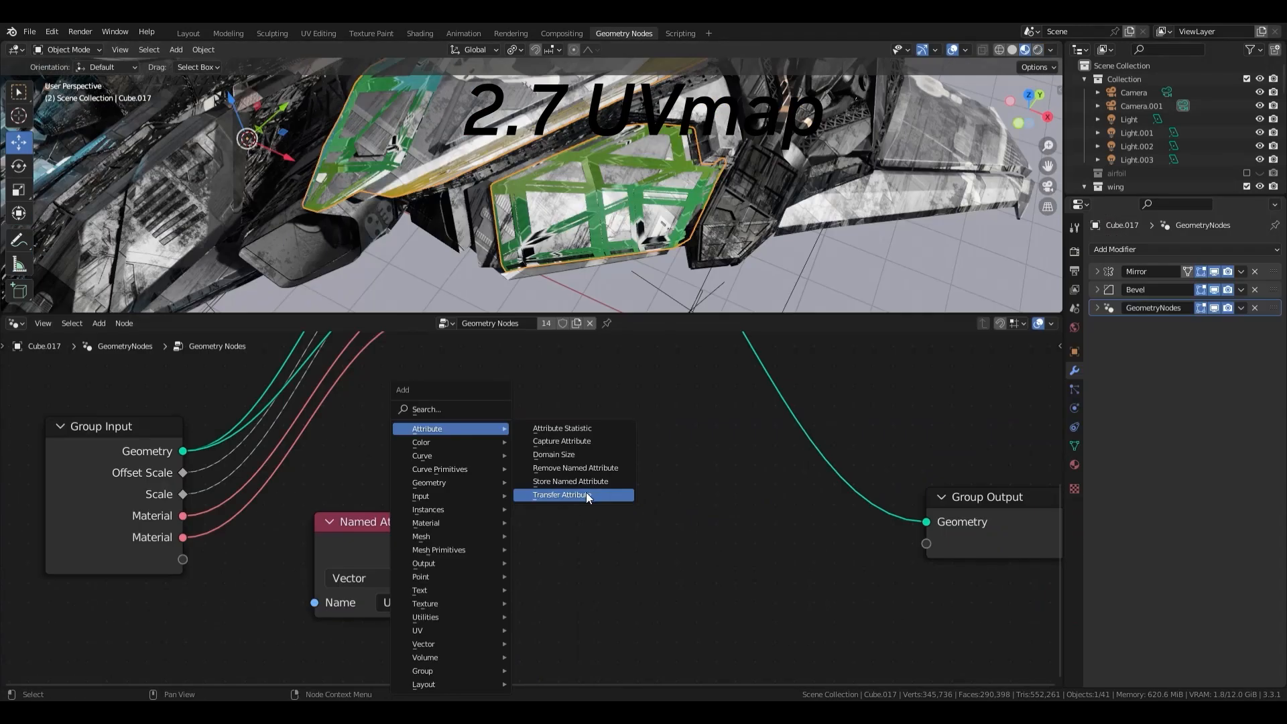
left_click(562, 494)
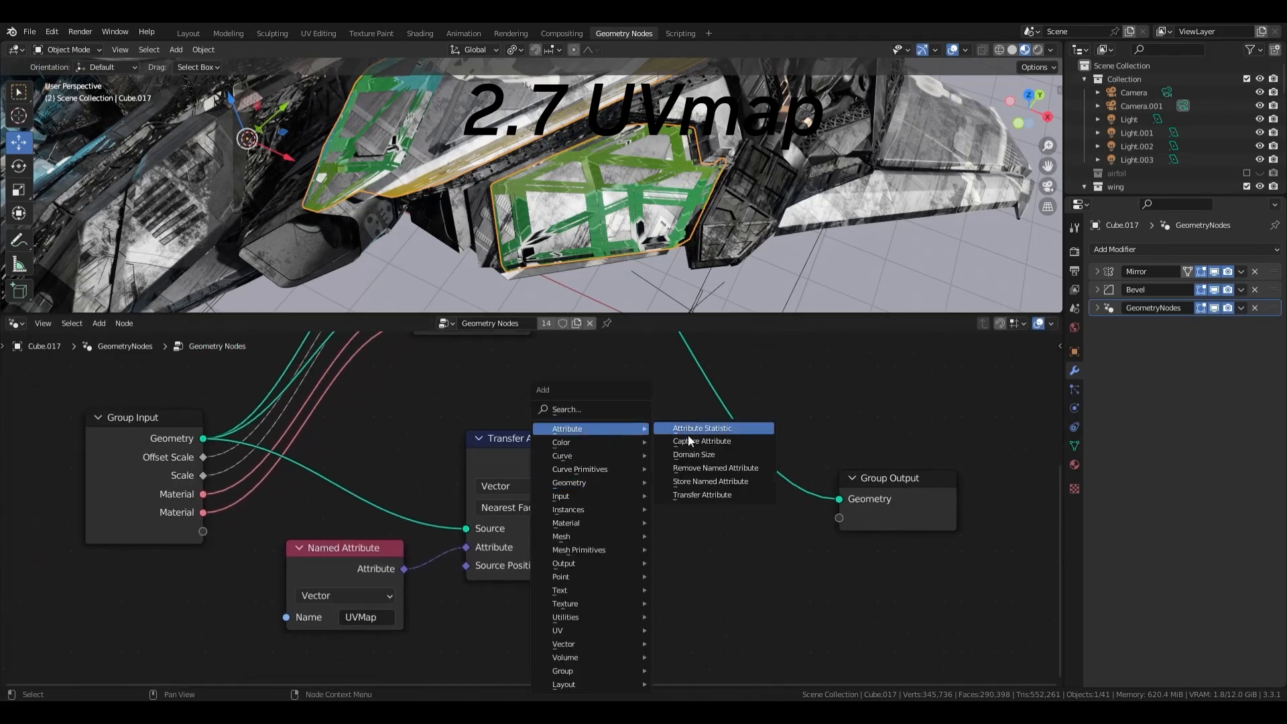
left_click(711, 482)
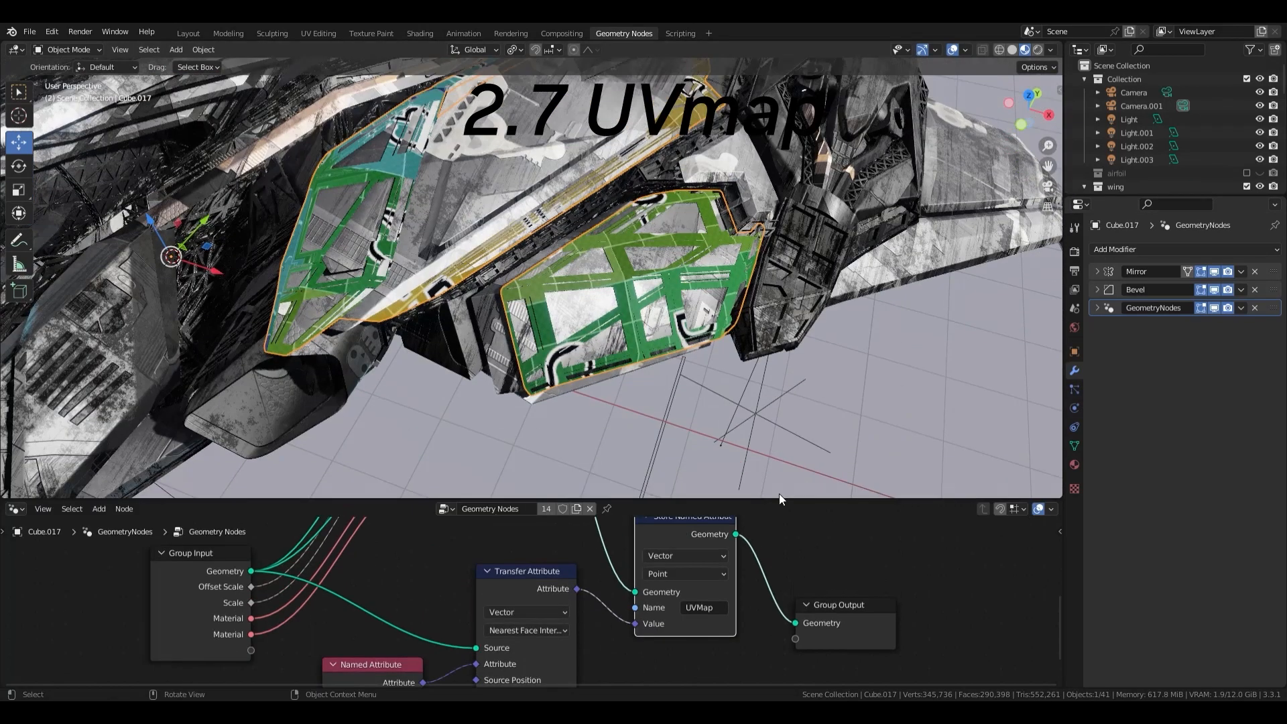
left_click(420, 32)
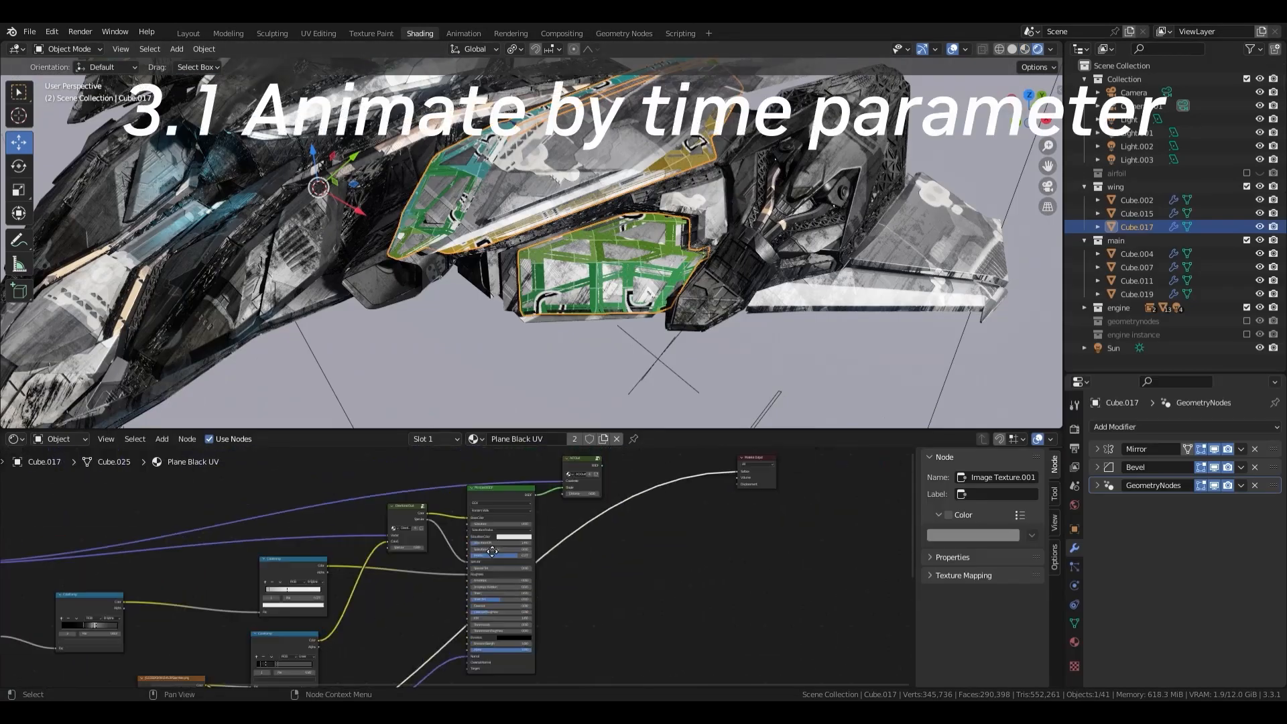
Show the Thunder lightning scene and its geometry node tree using Scene Time.
left_click(188, 32)
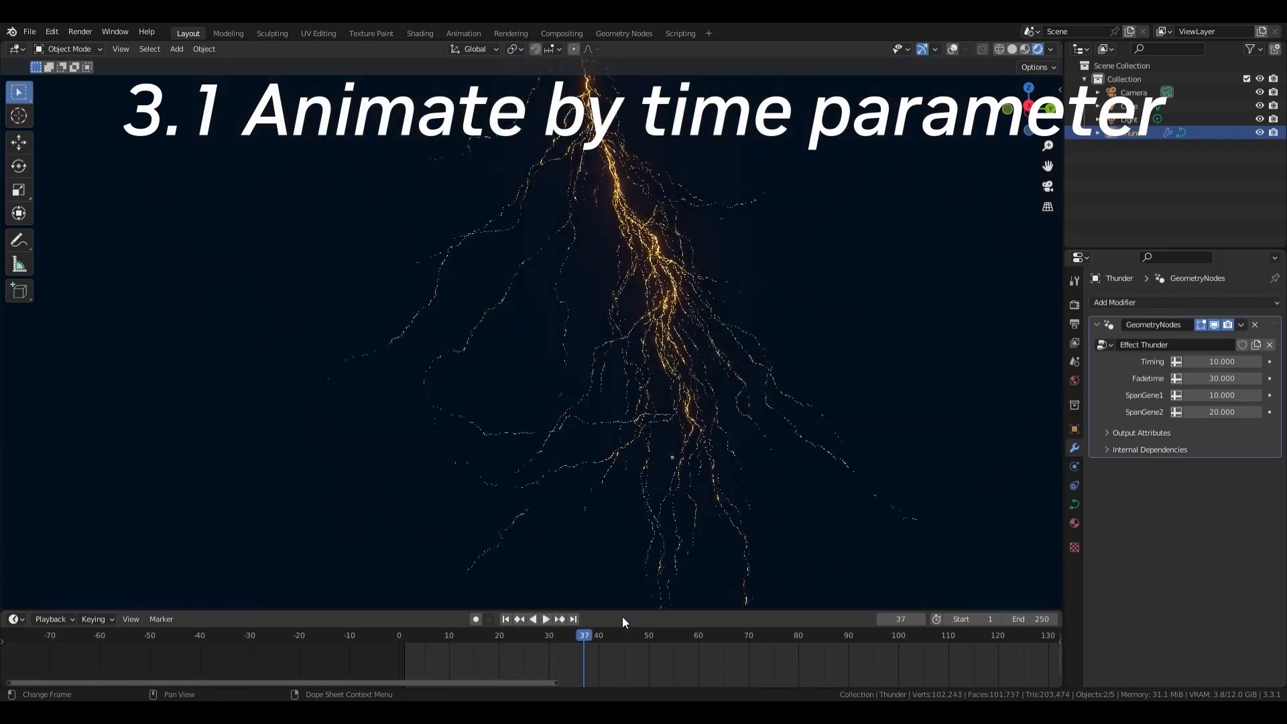
left_click(623, 32)
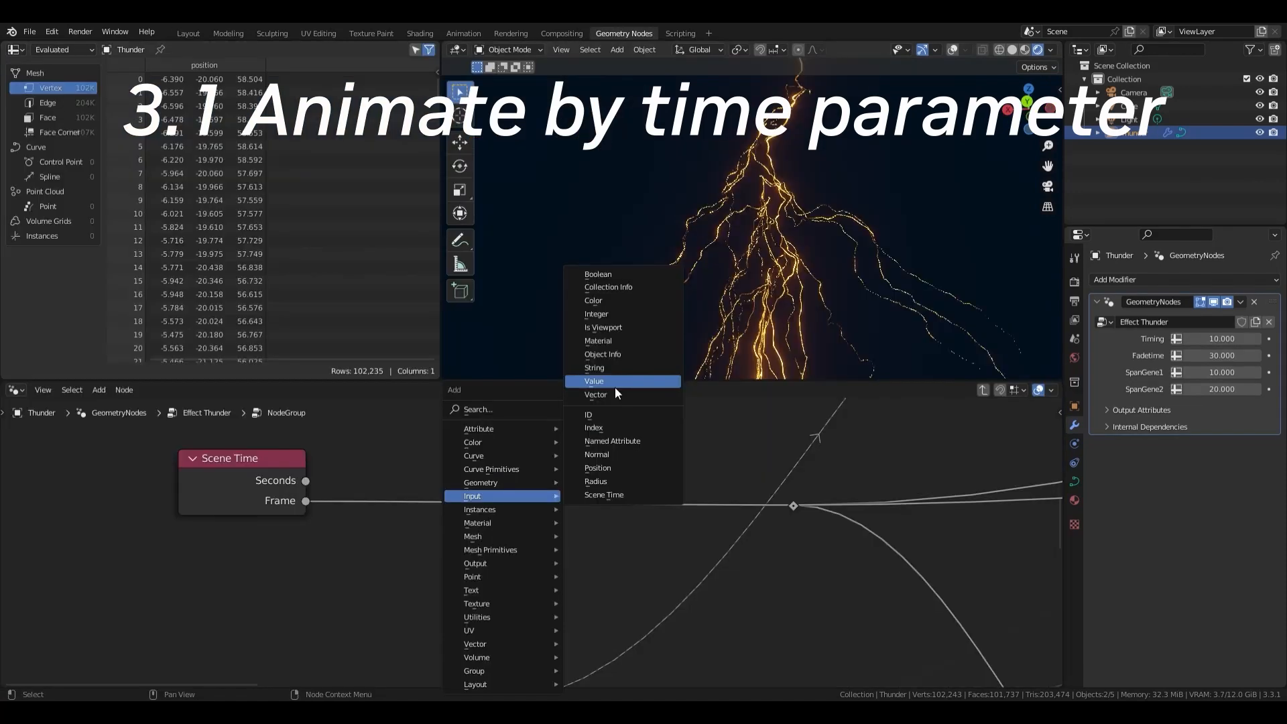
left_click(593, 380)
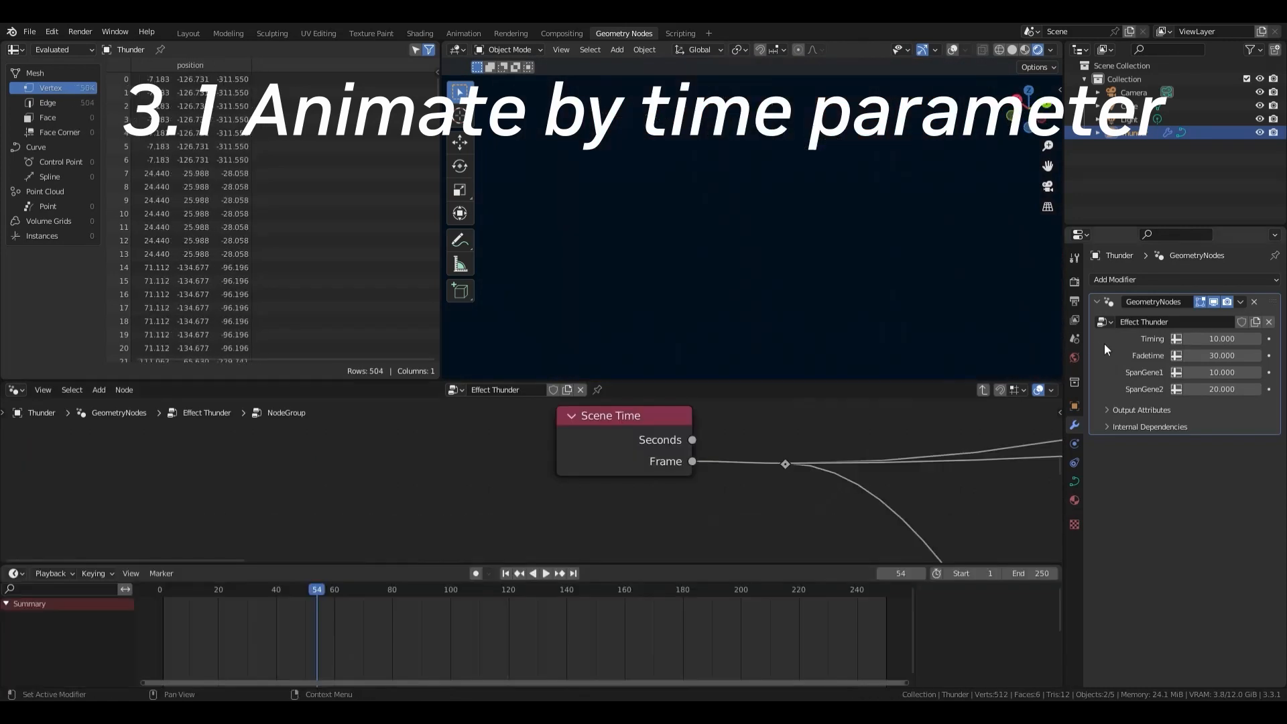
Set the lightning modifier's Timing to 120 and play back the delayed strike.
left_click(1221, 338)
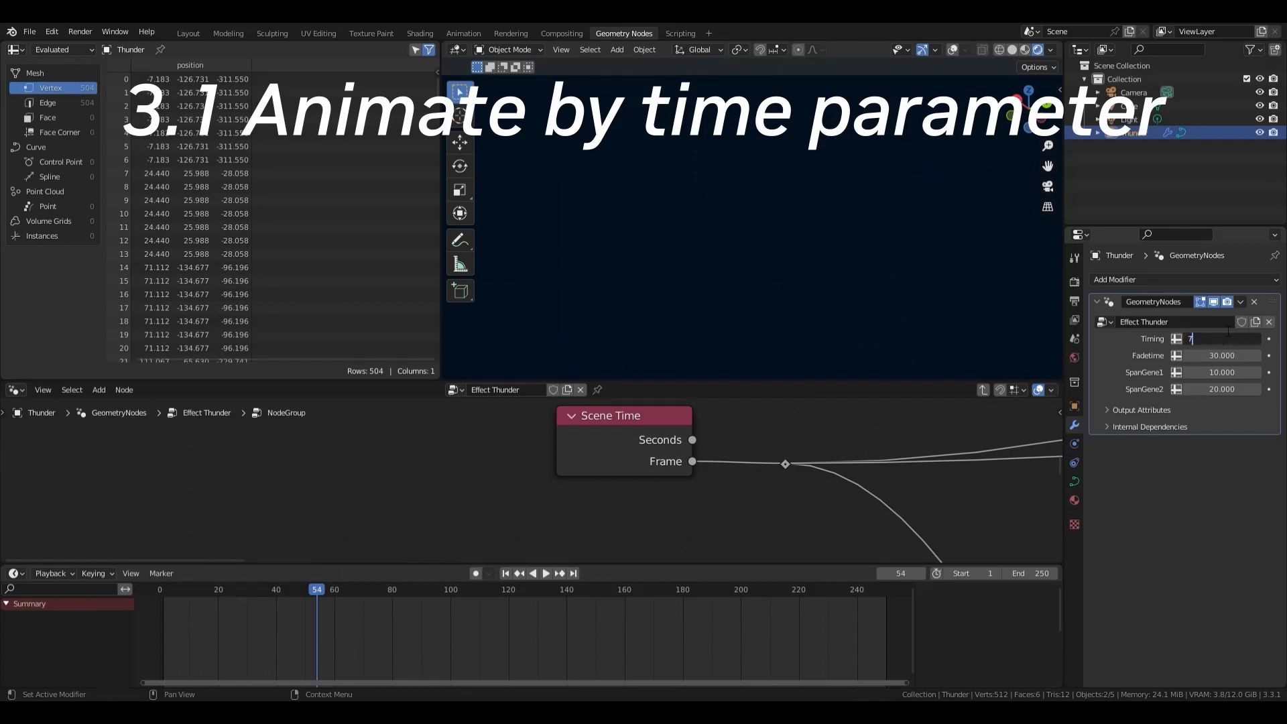
type("120")
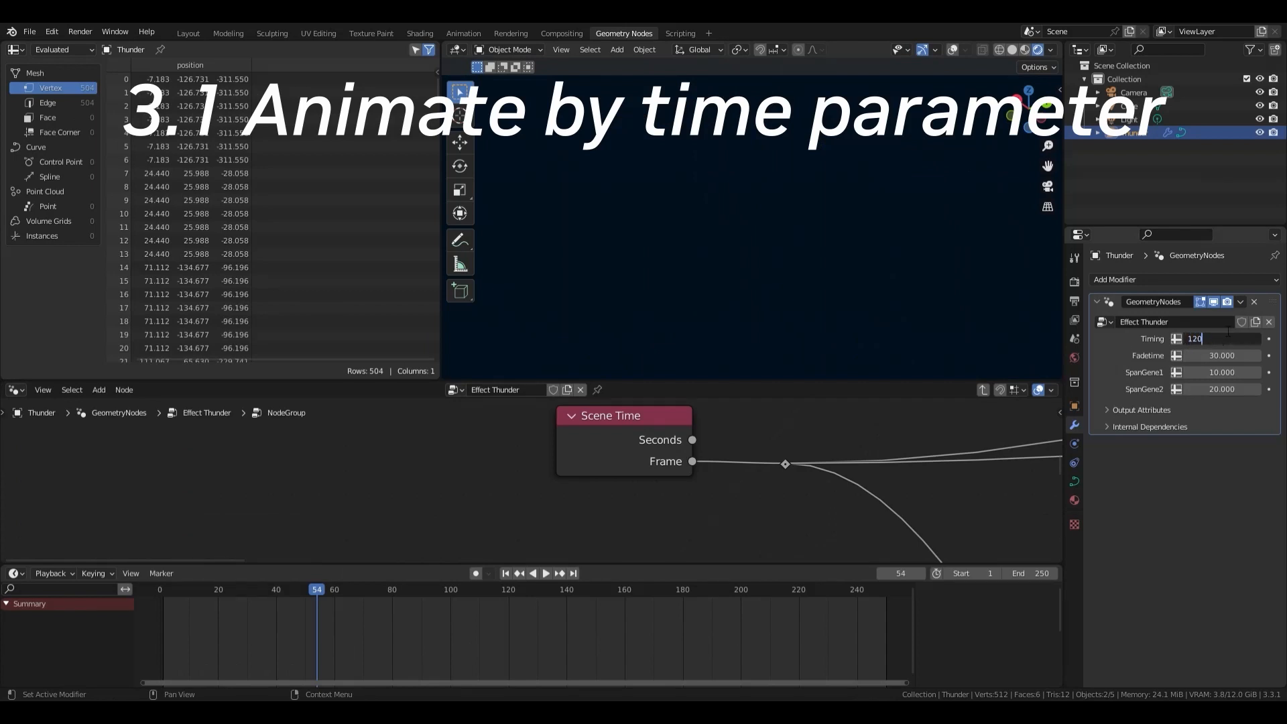
left_click(545, 573)
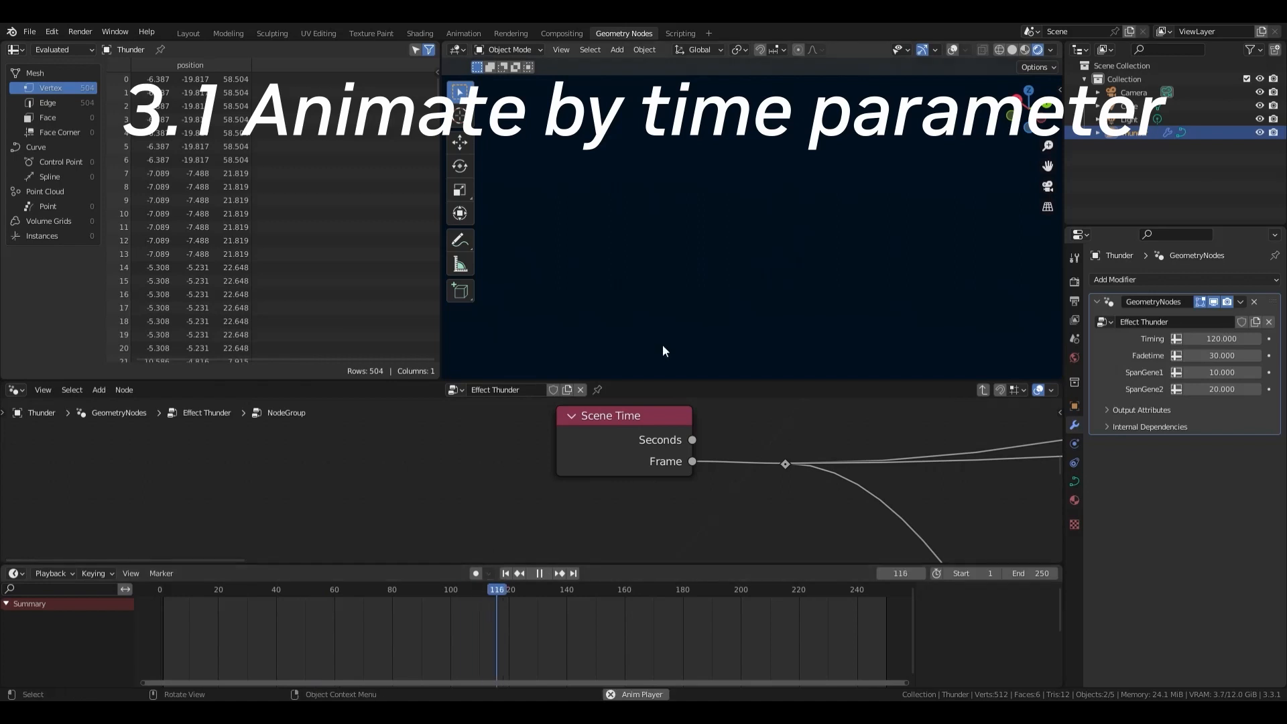
left_click(539, 573)
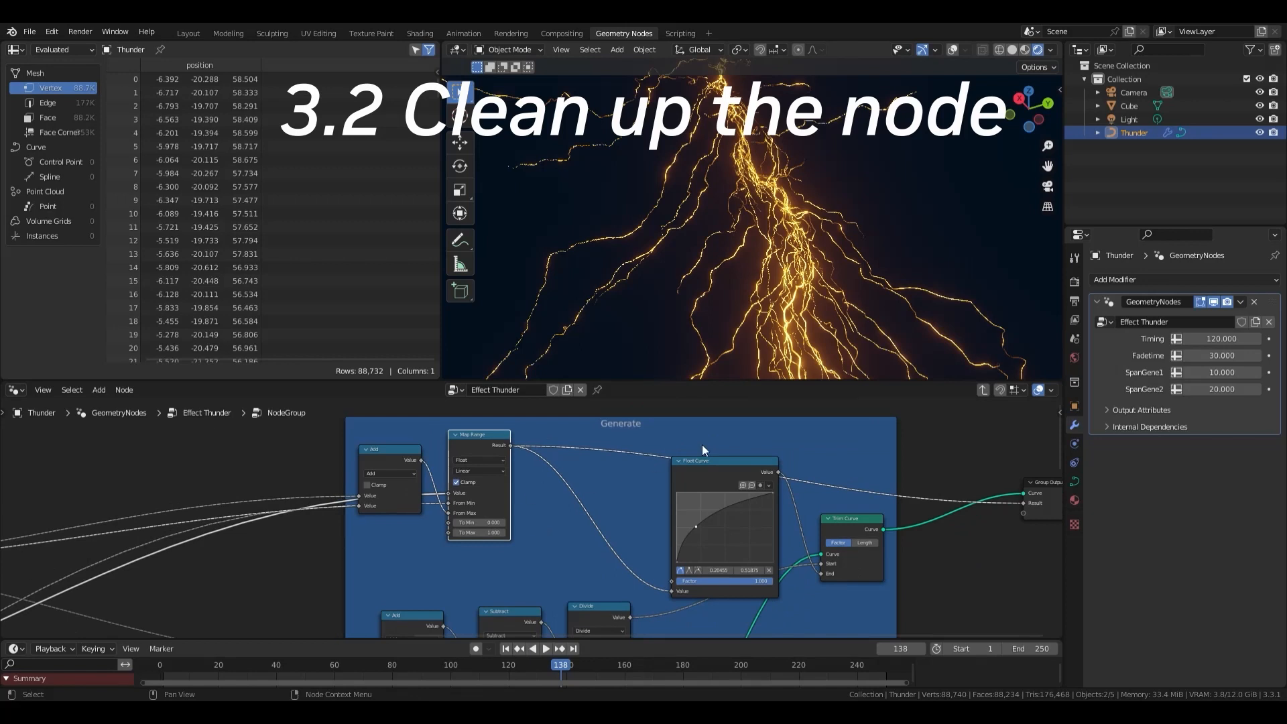
Add inputs and group the Generate branch nodes into reusable Effect Thunder node groups.
left_click(98, 390)
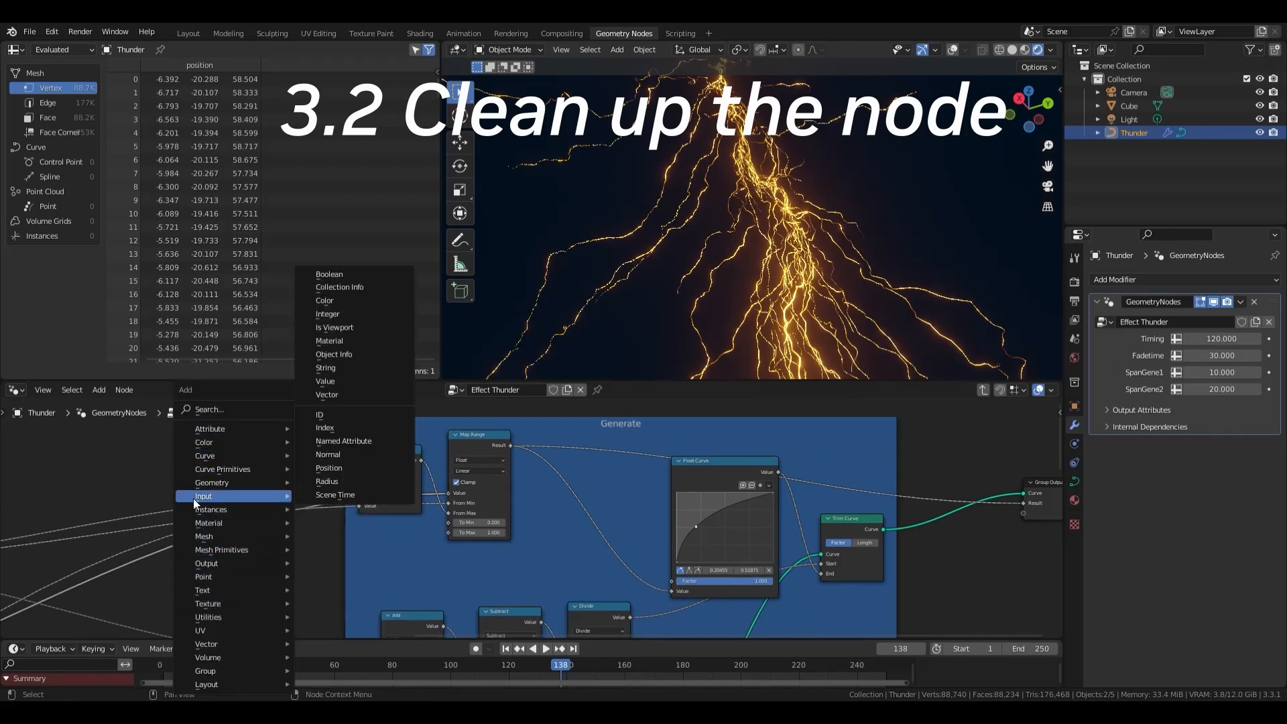
left_click(325, 380)
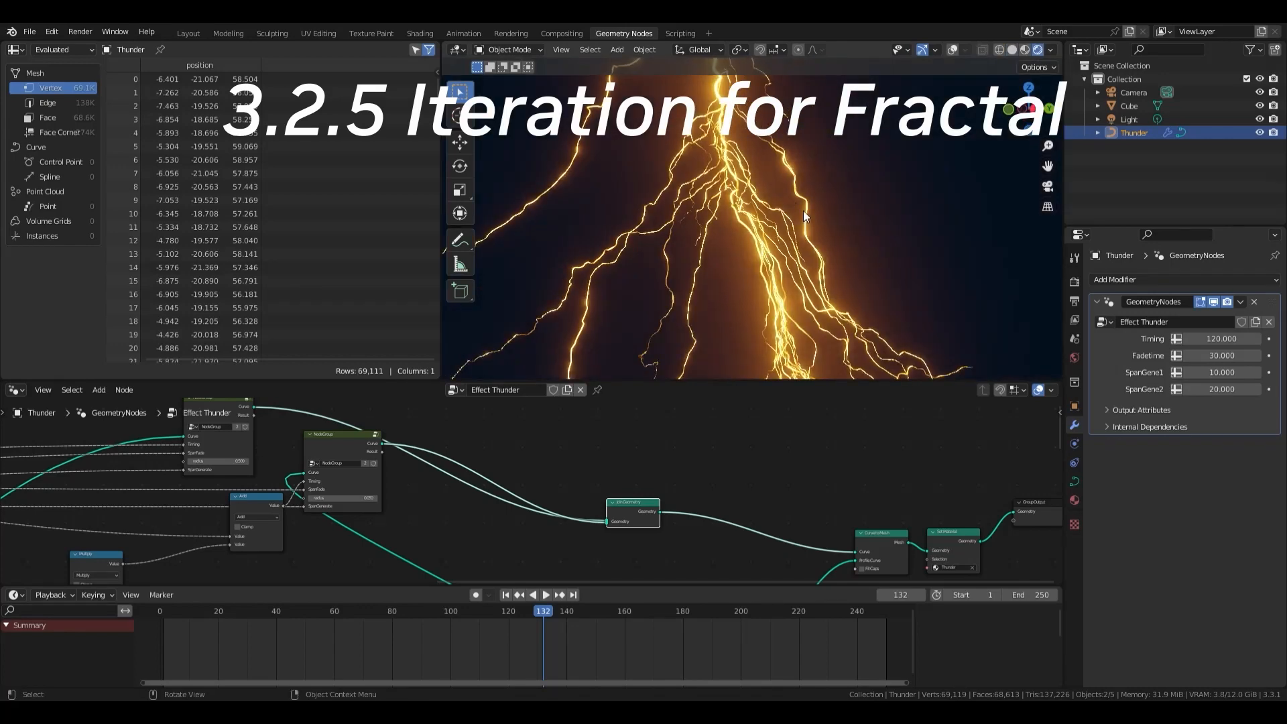
Return to the aircraft's Shading workspace and orbit toward the textured wing lattice panels.
left_click(418, 33)
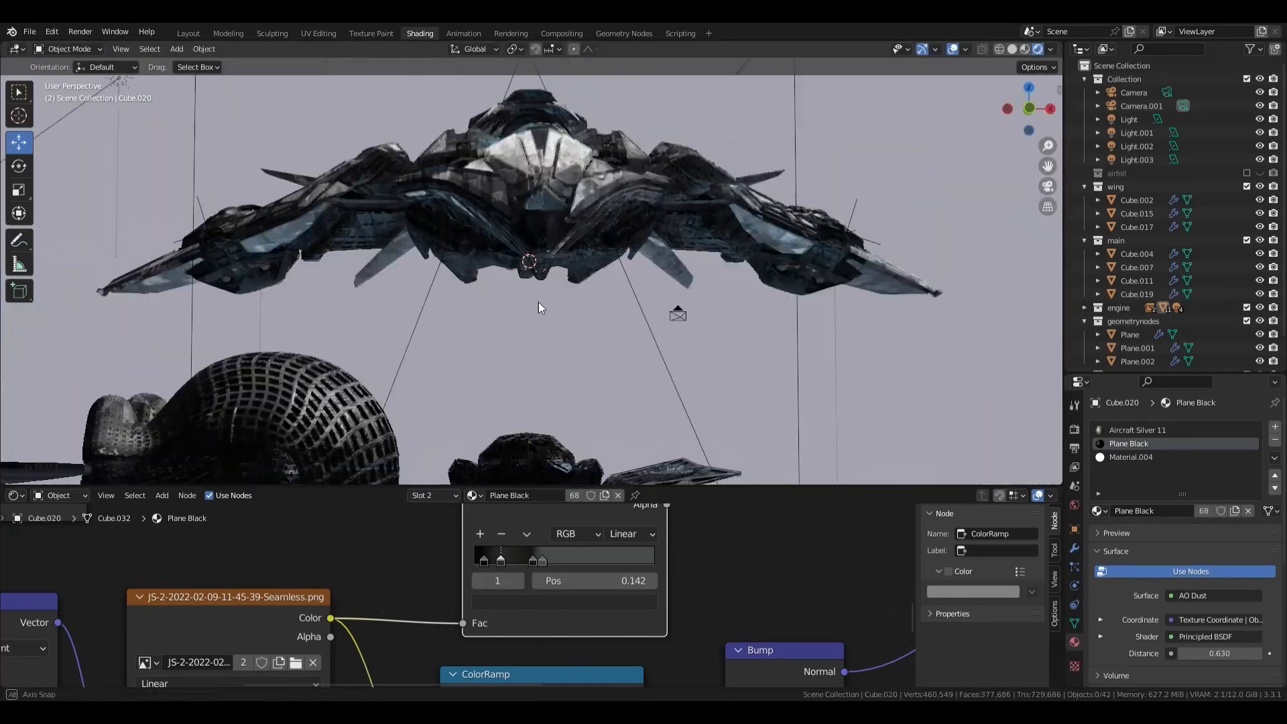
left_click_drag(540, 309, 776, 256)
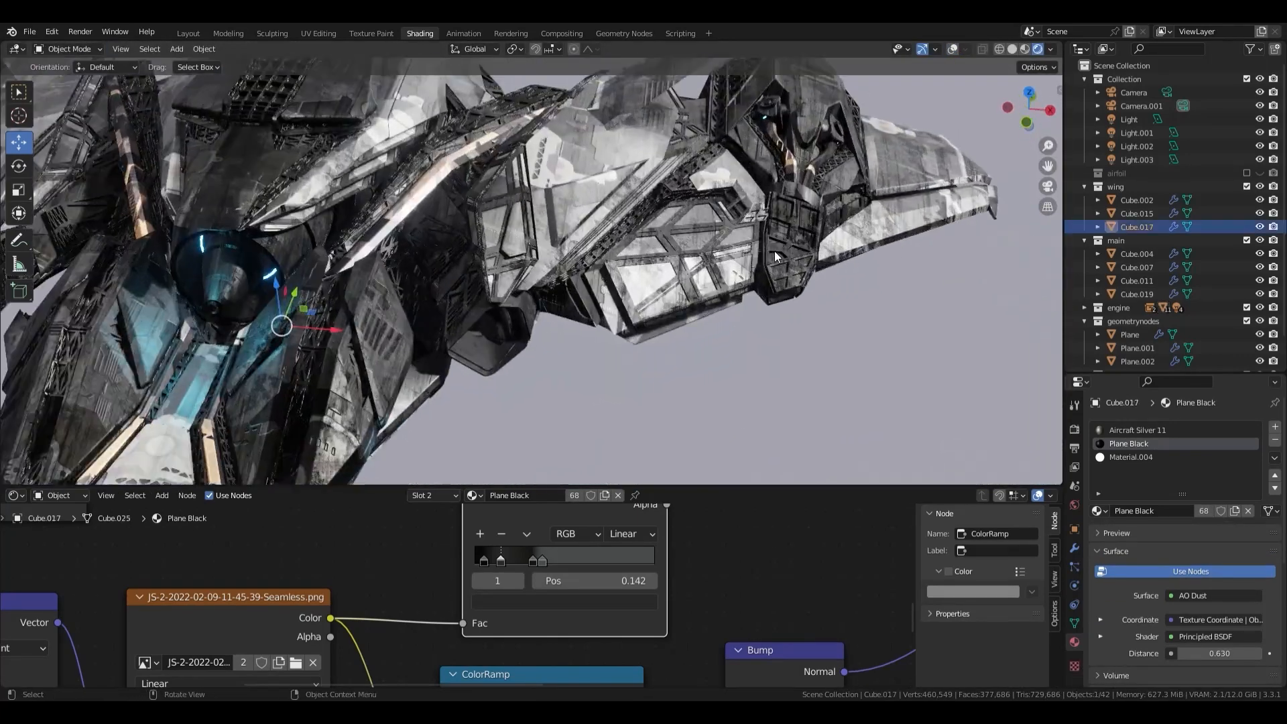